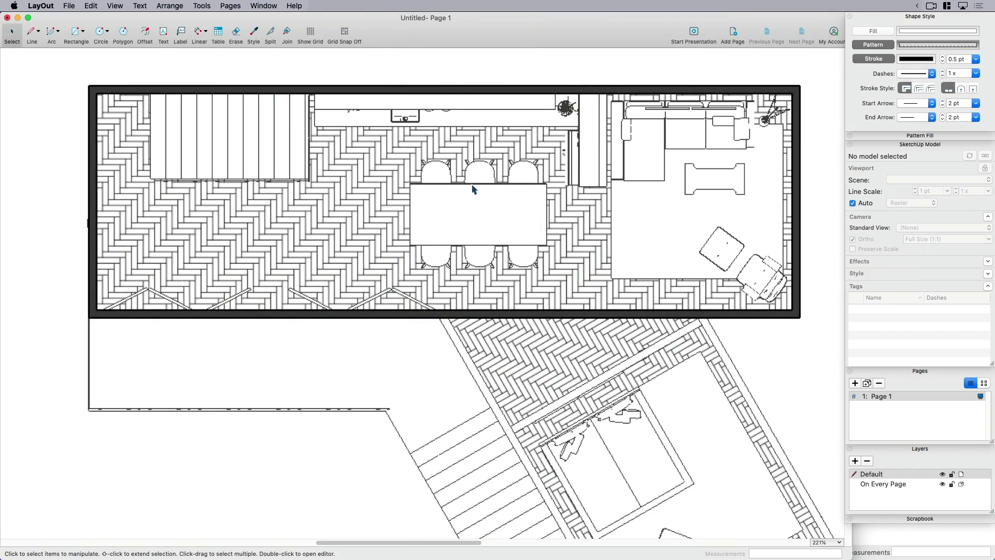
Step: Bring the Hatches.skp house model window in SketchUp to the front
left_click(467, 188)
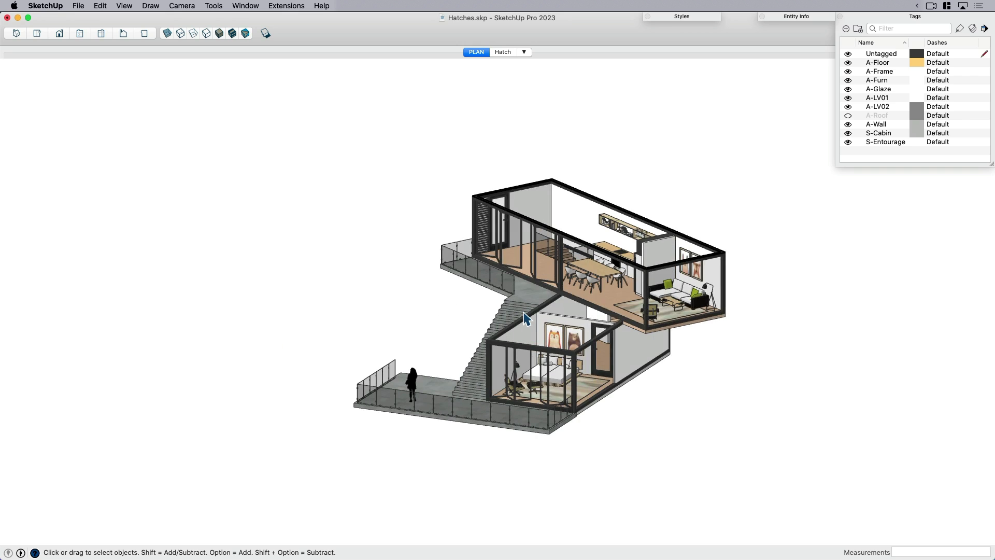
mouse_move(481, 69)
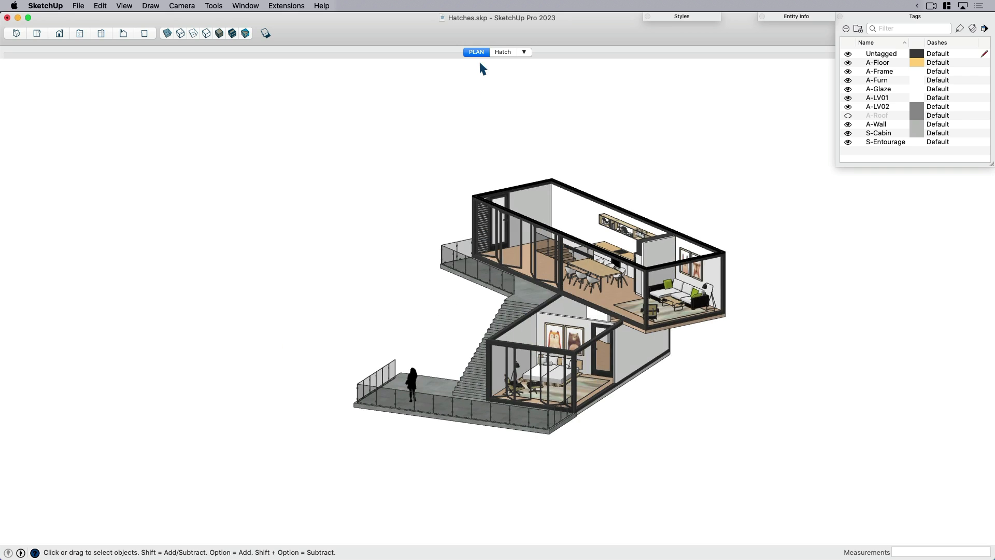
mouse_move(476, 51)
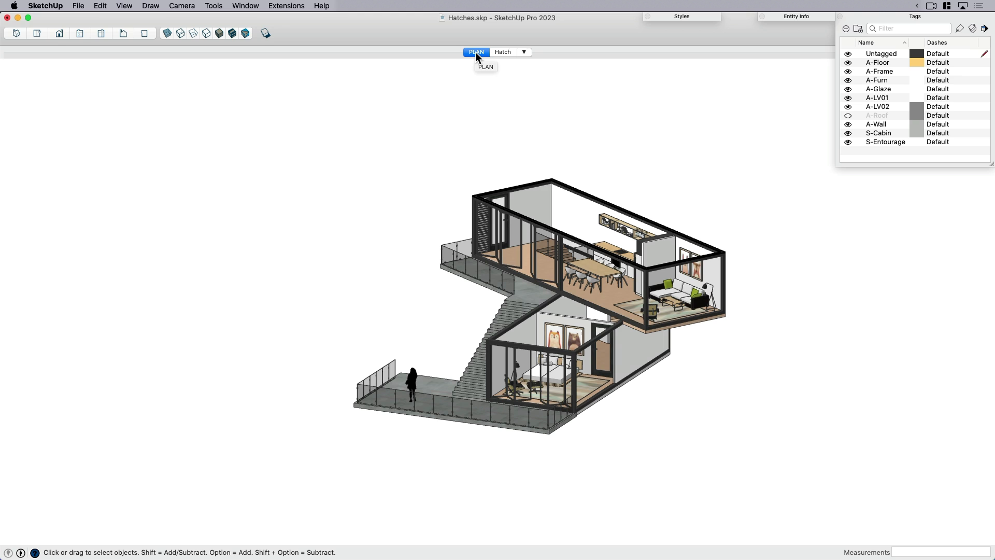
Step: Show the PLAN scene and send the house model to a new LayOut document
left_click(476, 52)
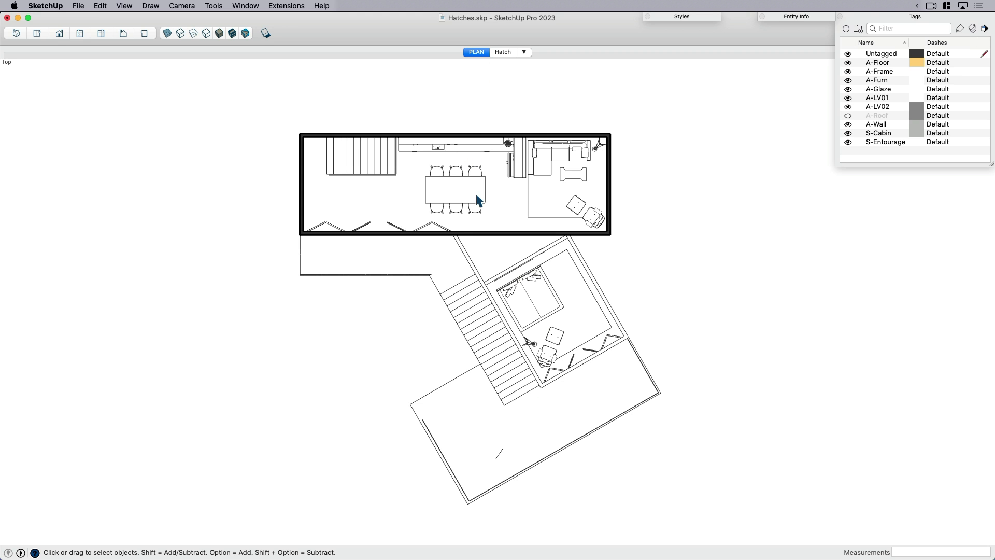
mouse_move(328, 150)
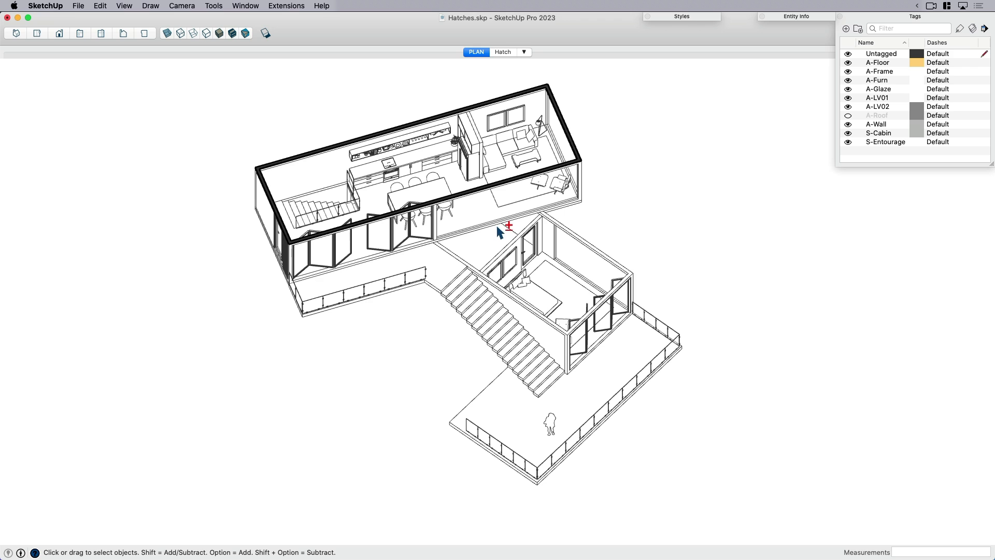
mouse_move(515, 250)
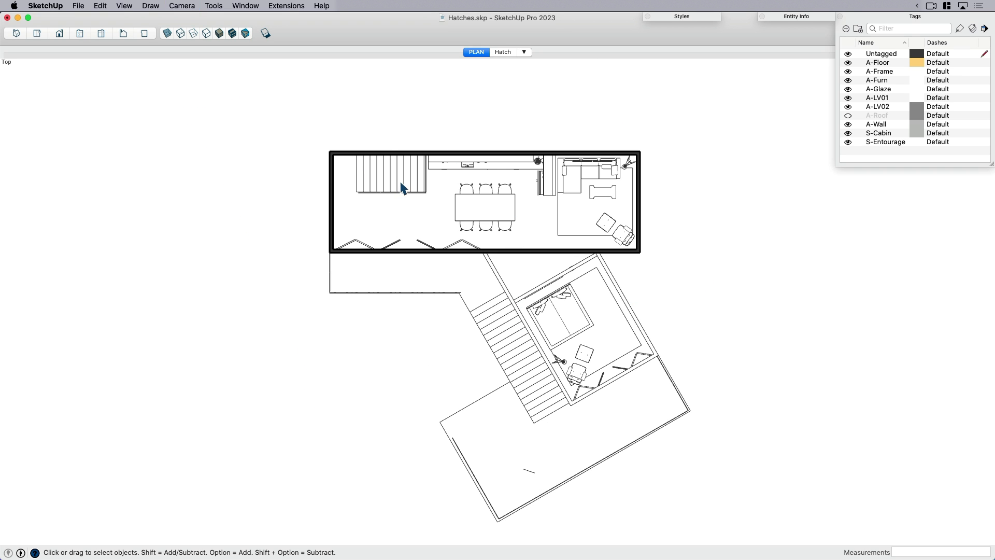
mouse_move(399, 184)
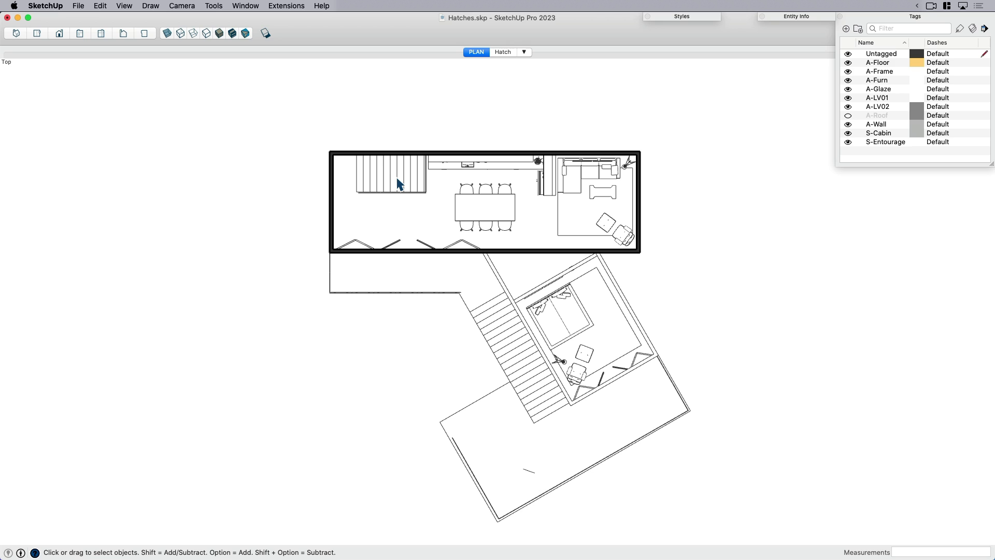
mouse_move(335, 170)
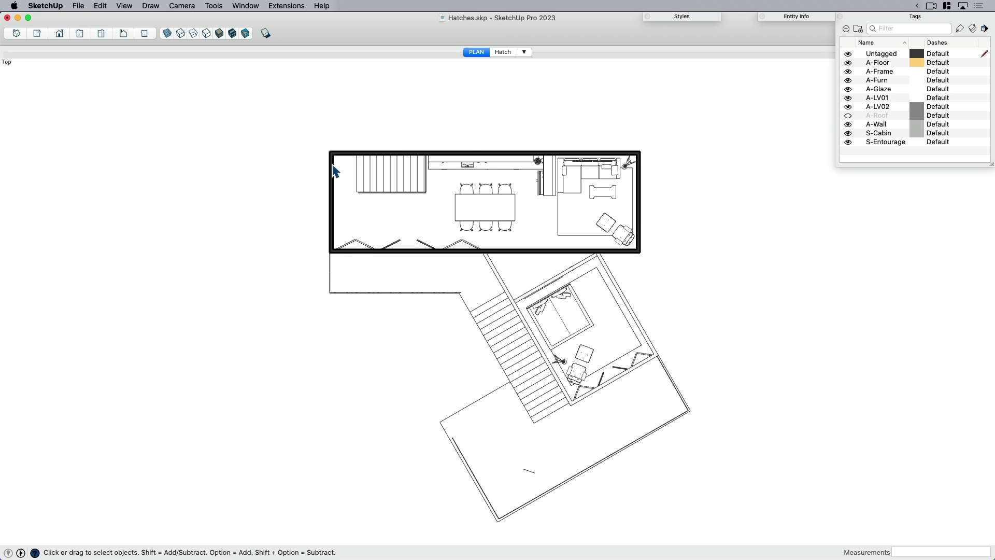
mouse_move(374, 236)
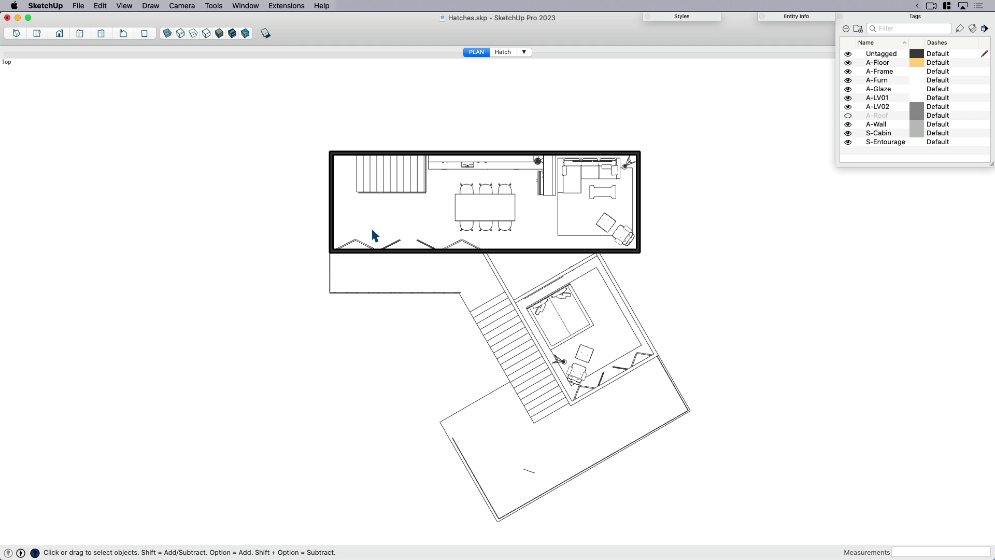
mouse_move(518, 141)
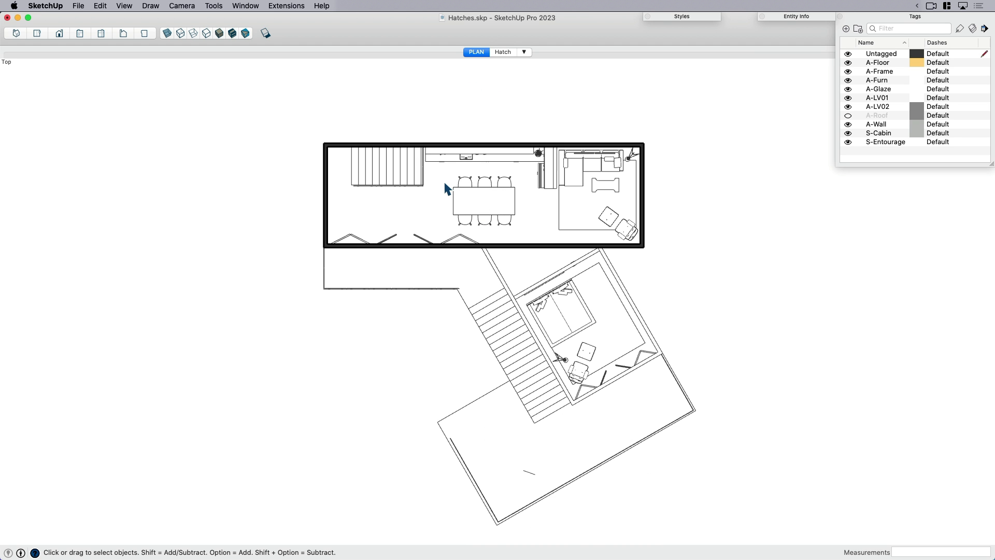
mouse_move(436, 121)
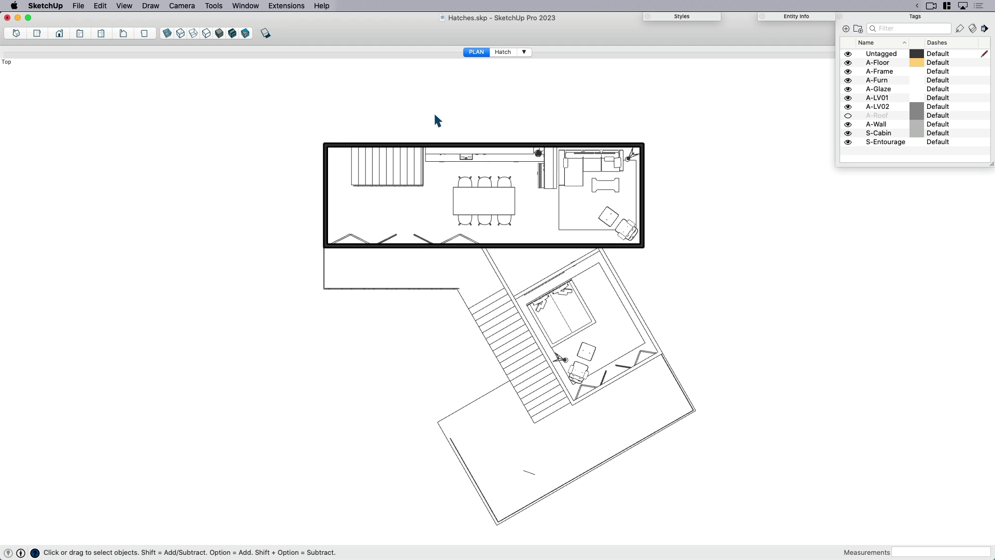
mouse_move(348, 52)
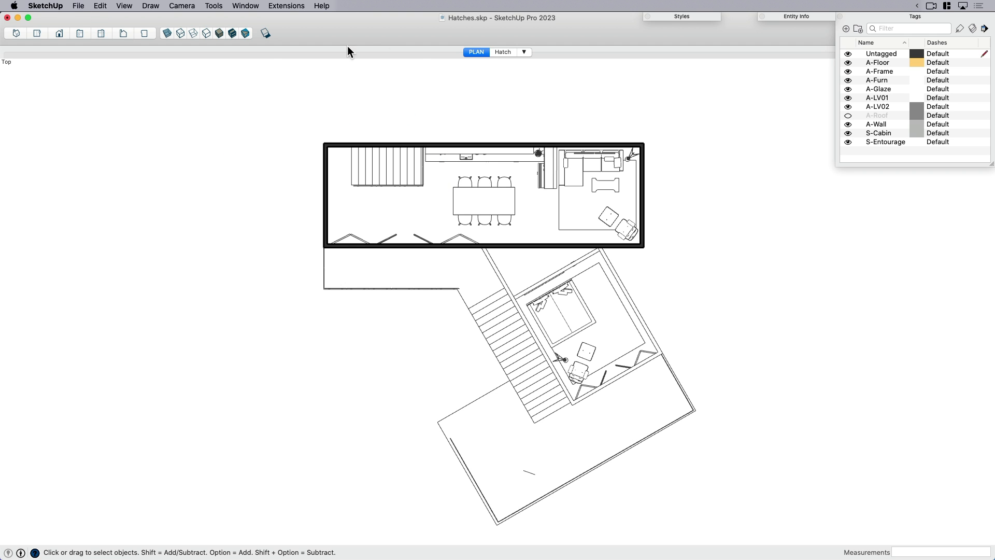
left_click(78, 5)
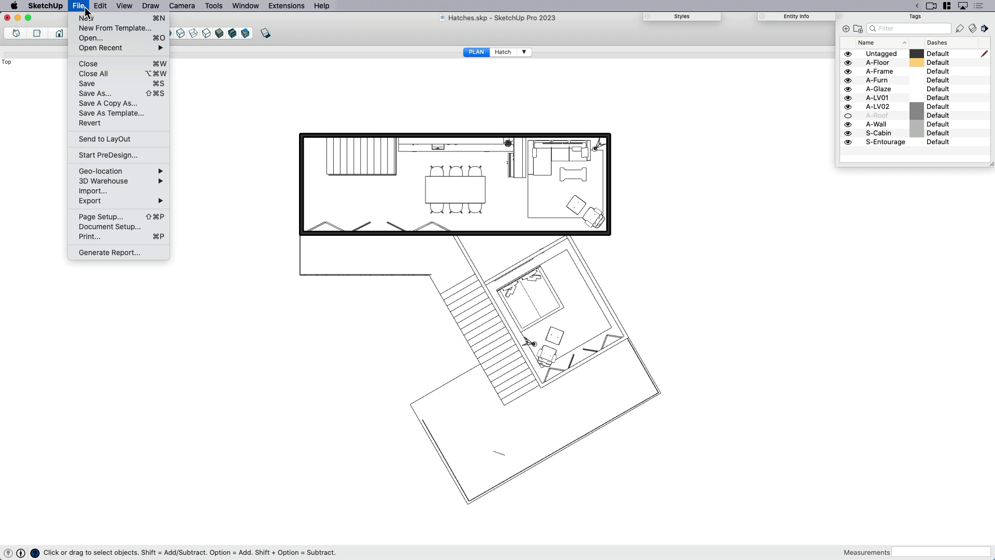
left_click(79, 6)
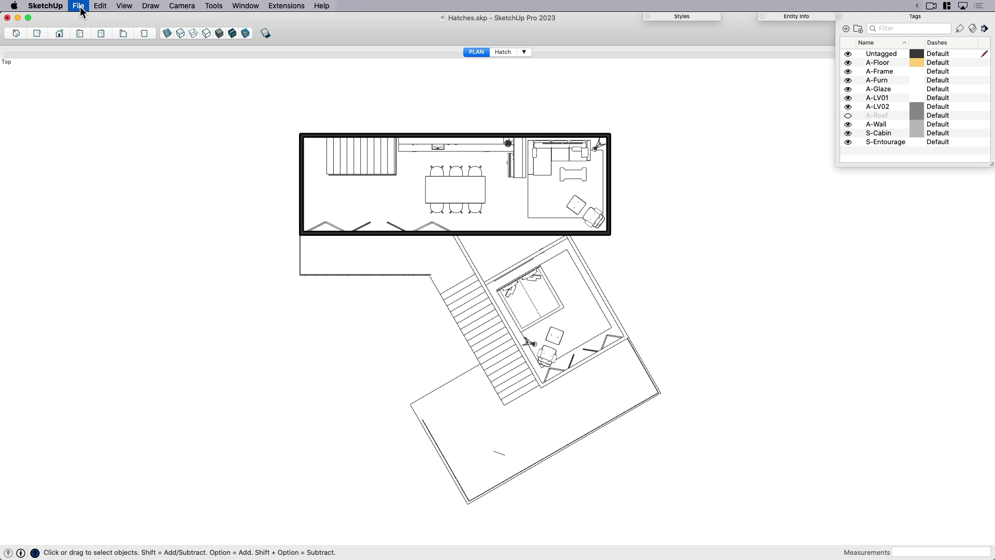
left_click(78, 5)
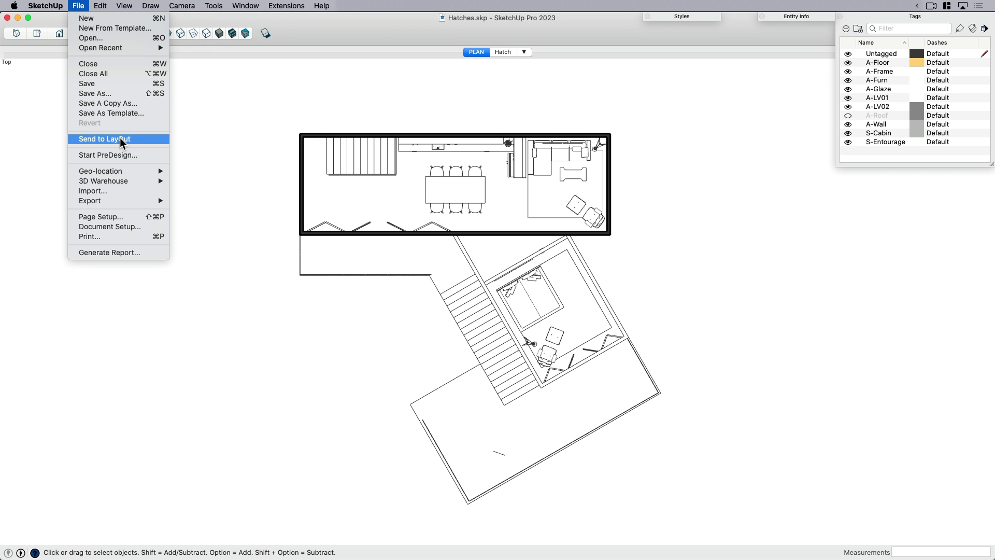
left_click(104, 139)
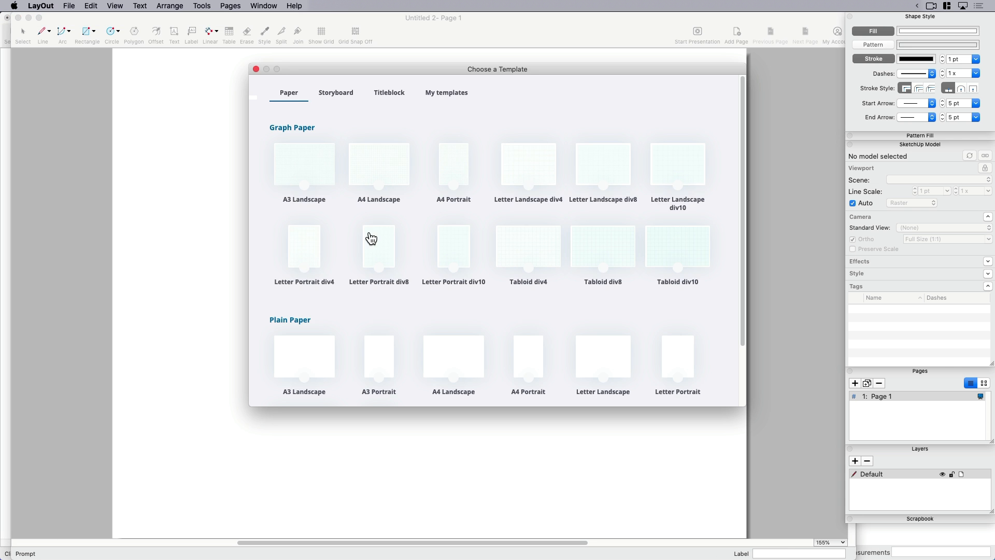
scroll("down", 3)
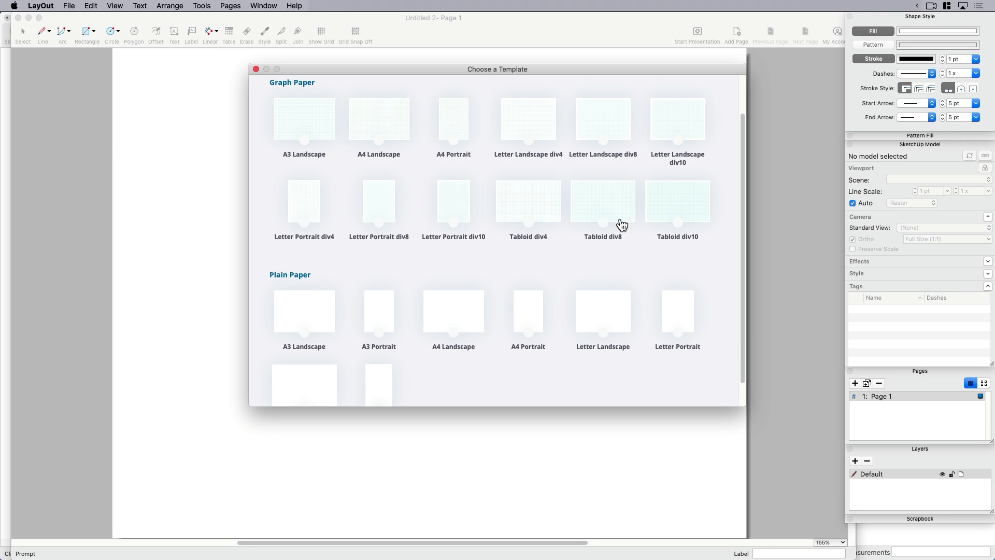
mouse_move(312, 316)
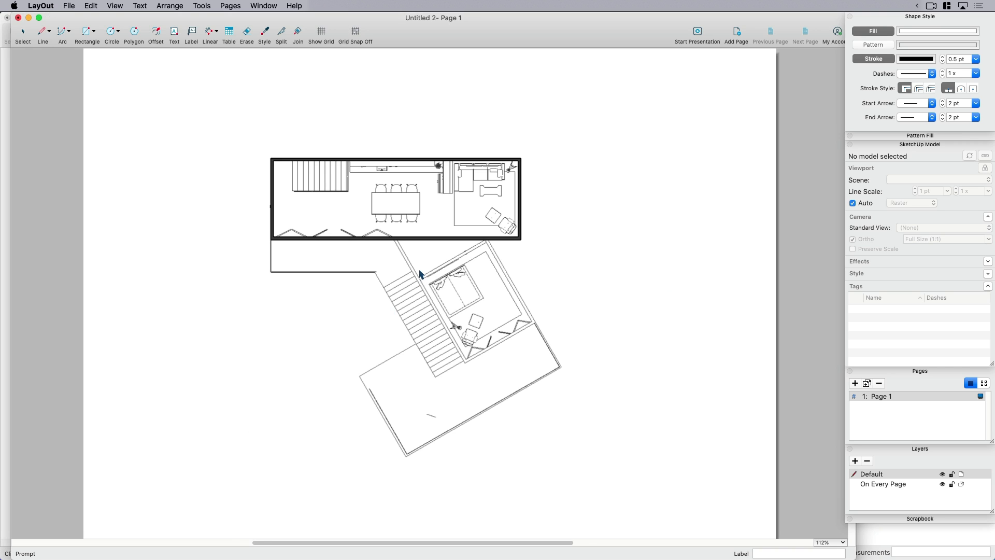
Step: Set the floor plan viewport to 3/16" = 1'-0" (1:64) and reposition it on the page
left_click(432, 293)
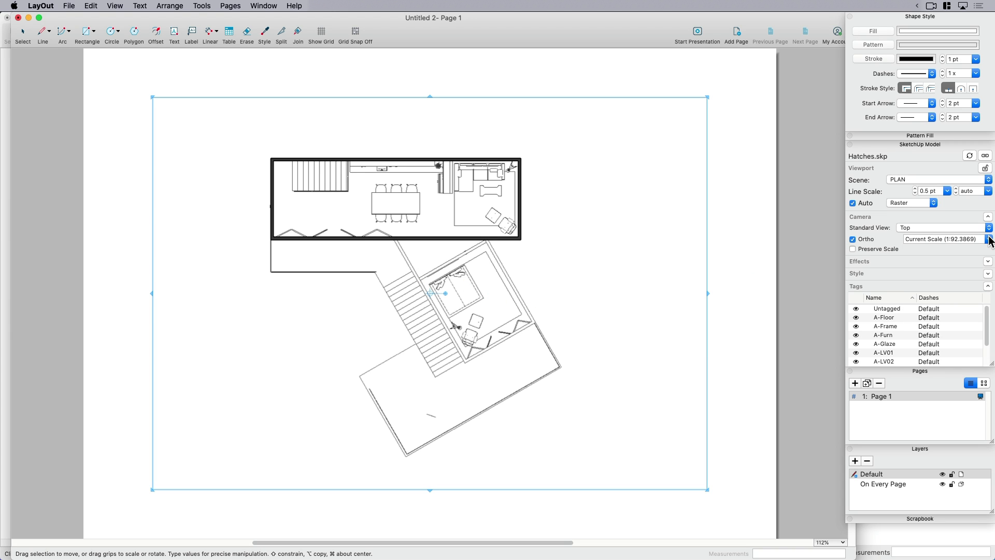
left_click(989, 238)
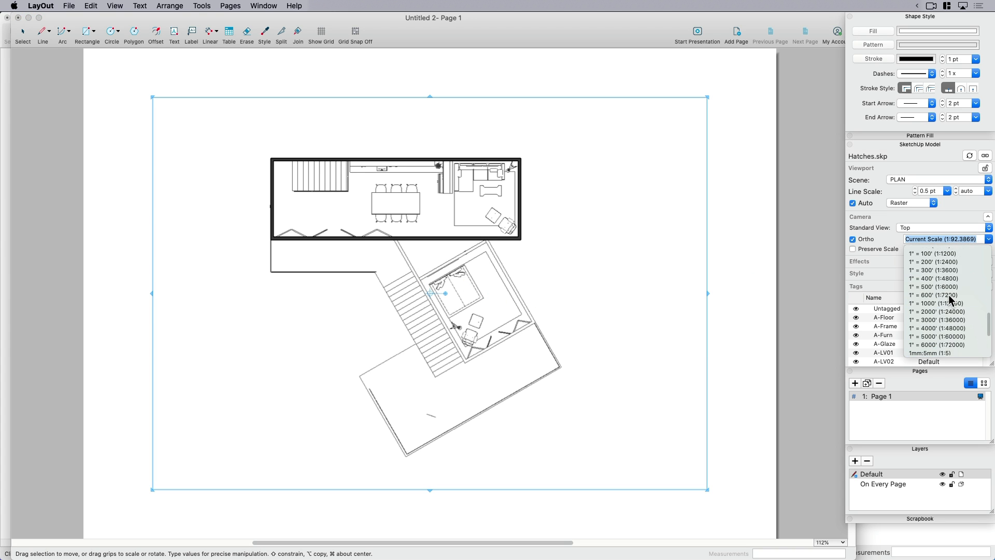
scroll("up", 3)
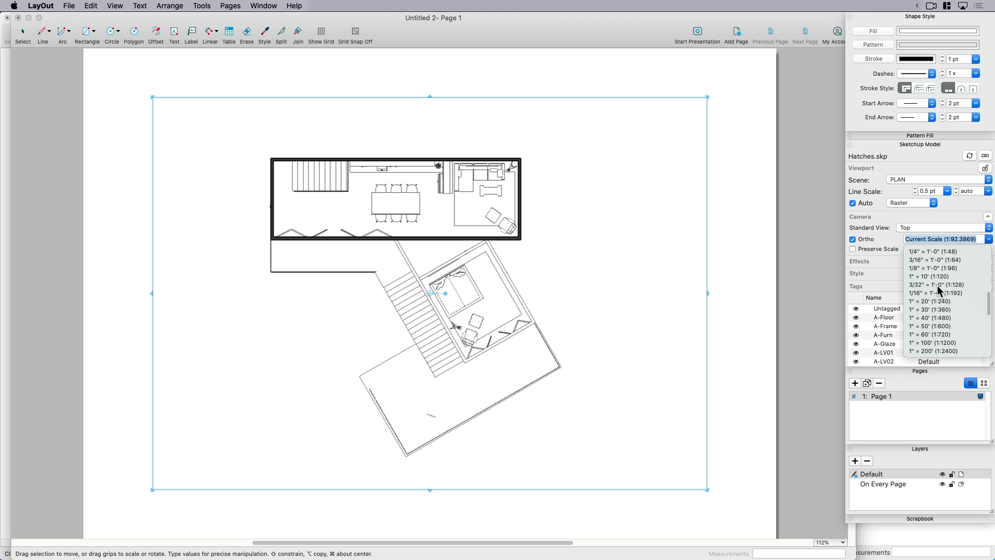
left_click(934, 260)
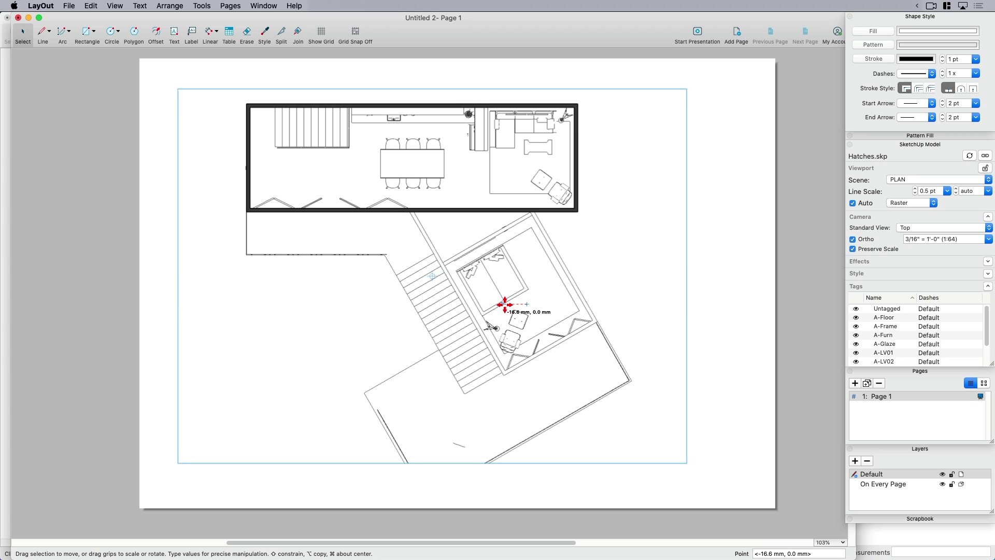
left_click(677, 311)
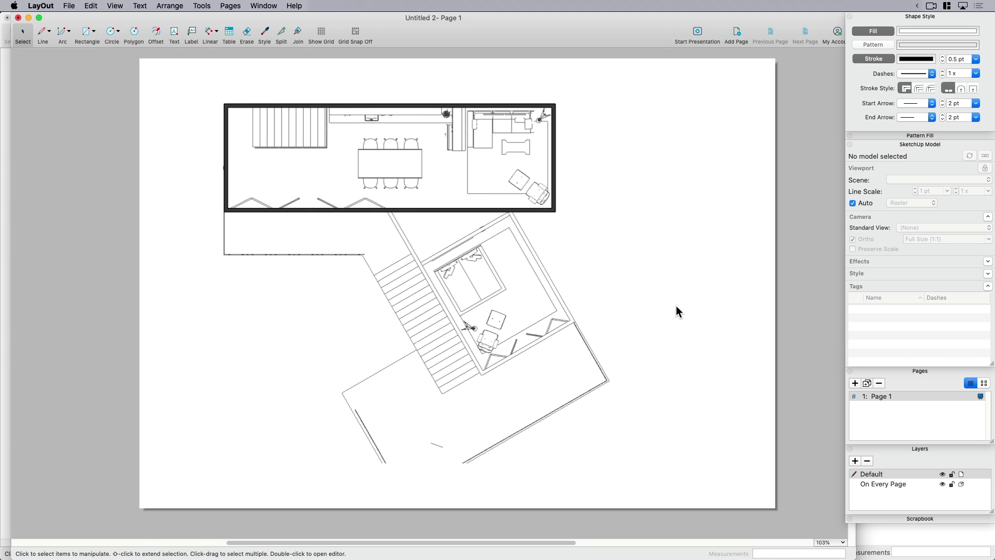
mouse_move(735, 188)
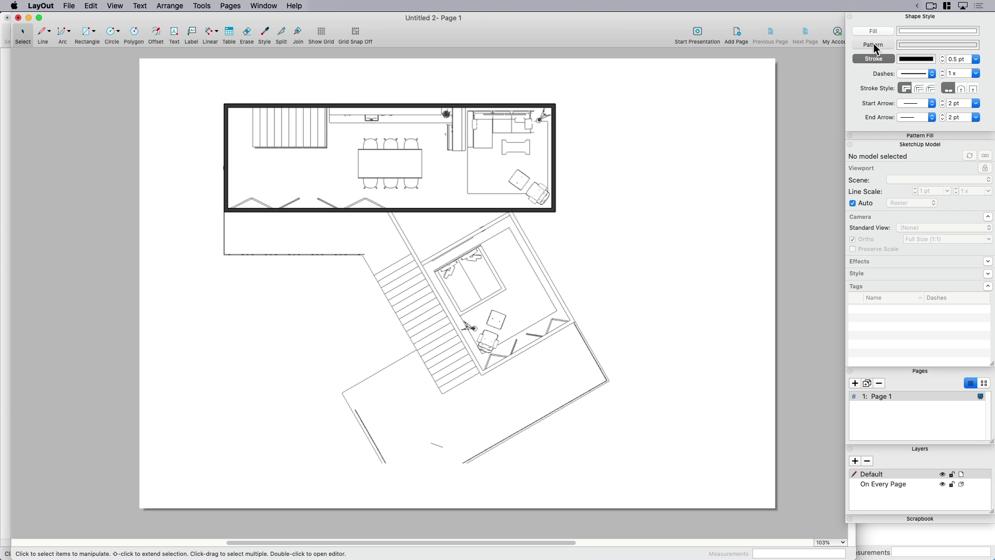
Step: Turn on pattern fill using Herringbone 4x1 from the Black Linework collection
left_click(873, 44)
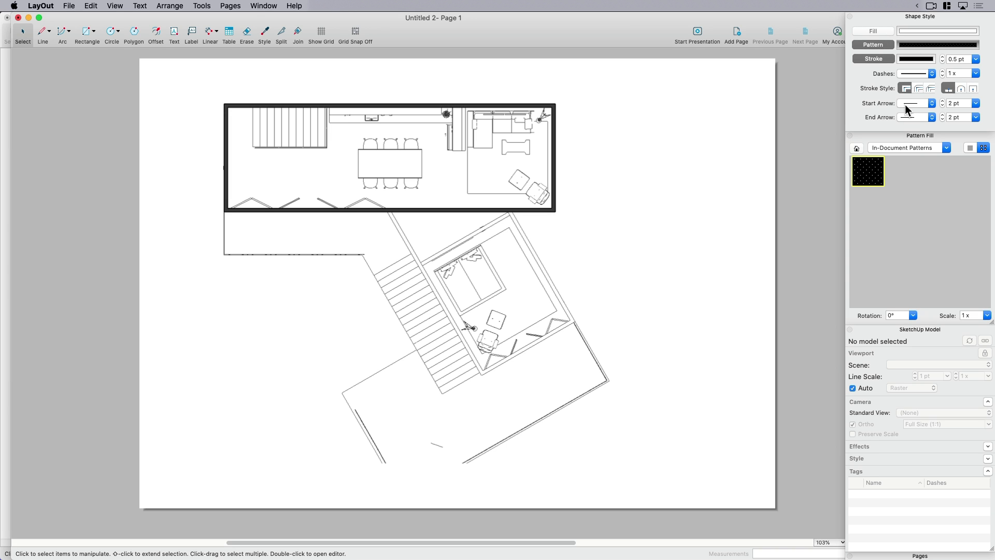
left_click(946, 148)
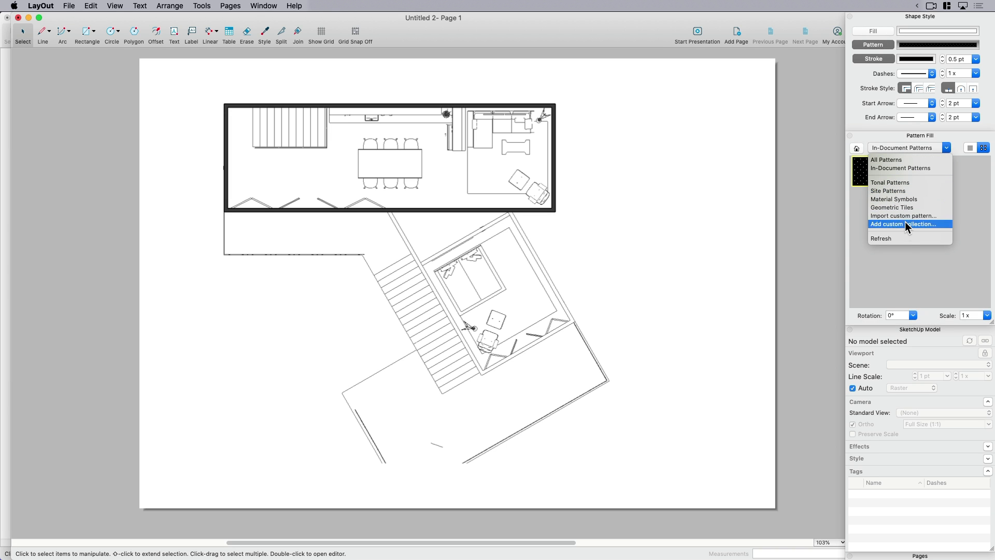
mouse_move(891, 207)
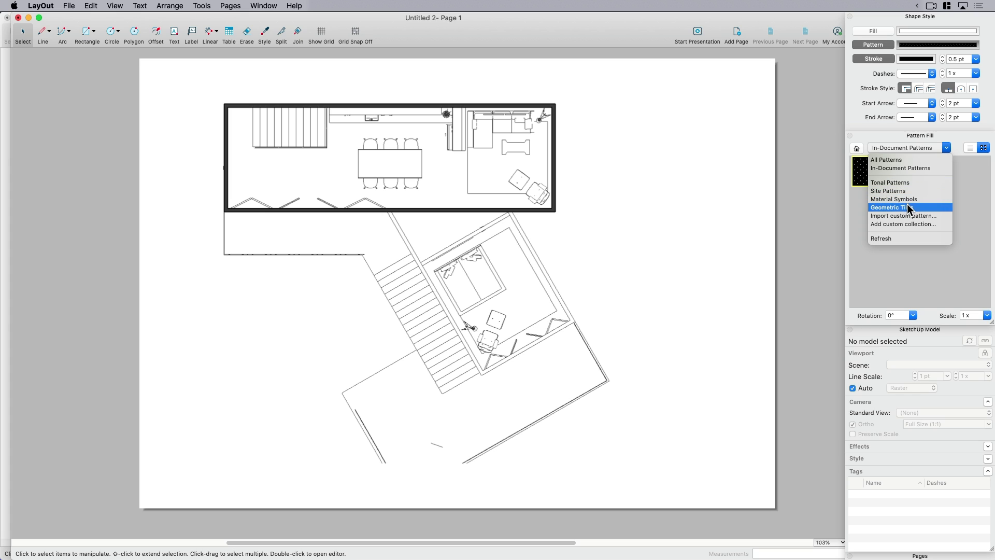
mouse_move(911, 160)
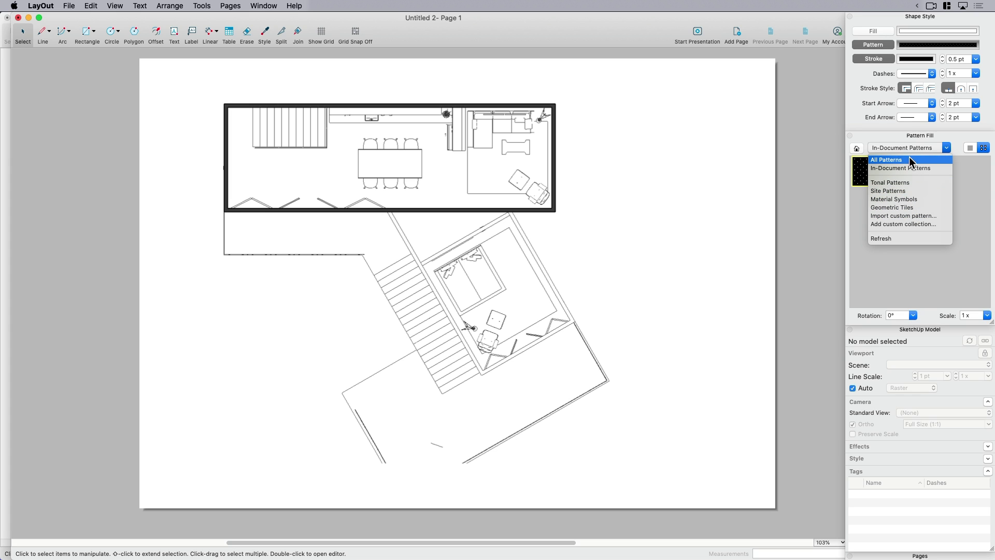
left_click(893, 206)
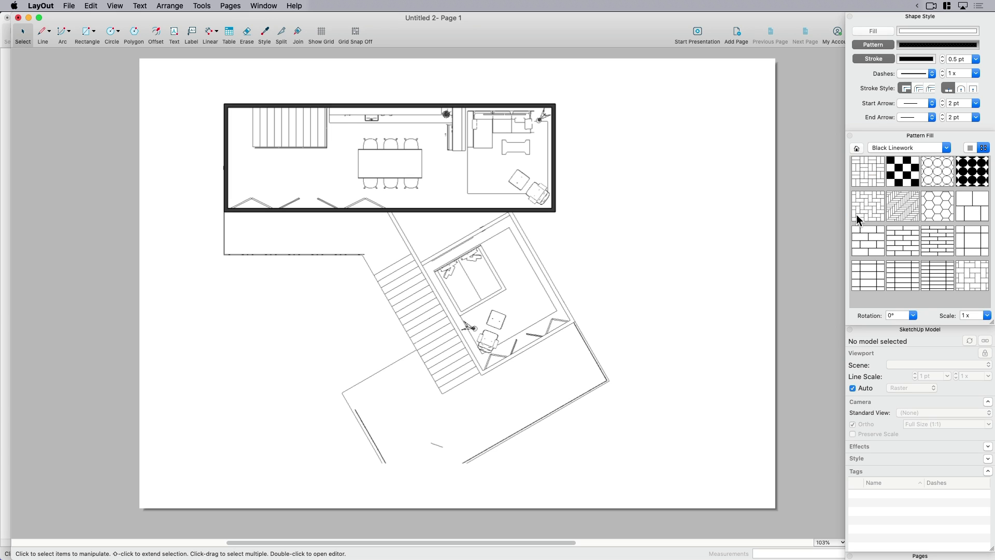
mouse_move(905, 202)
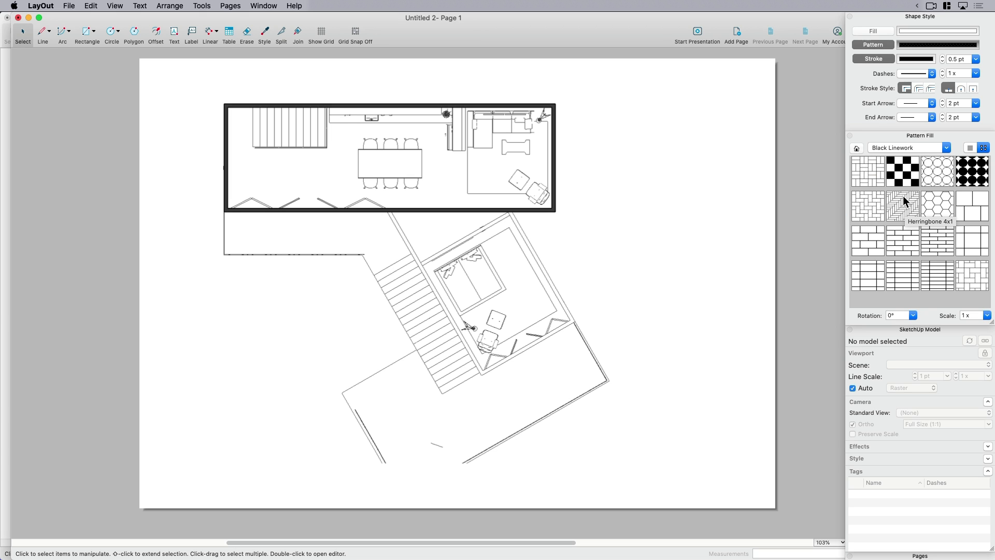
left_click(903, 206)
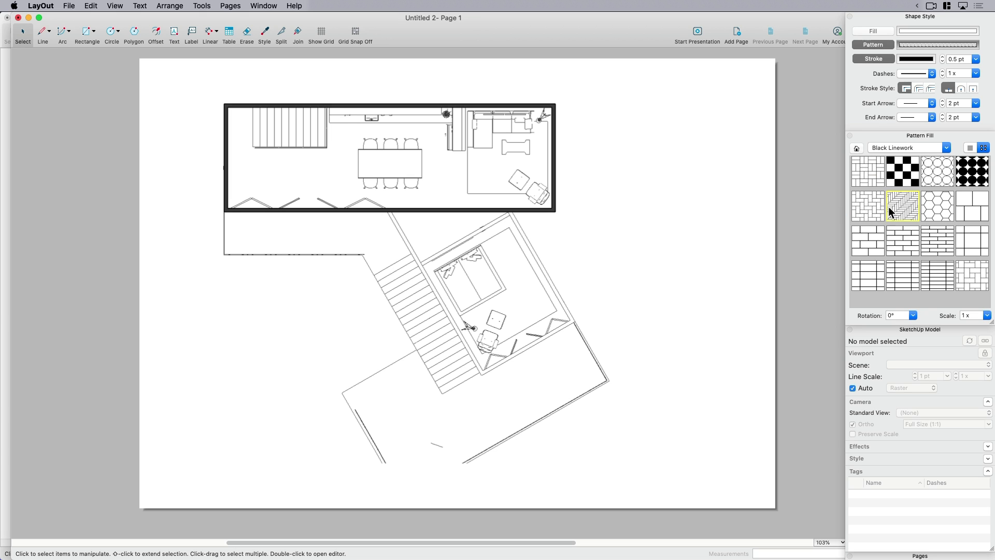
Step: Draw a herringbone-filled sample rectangle and set its pattern scale to 2x
left_click(43, 30)
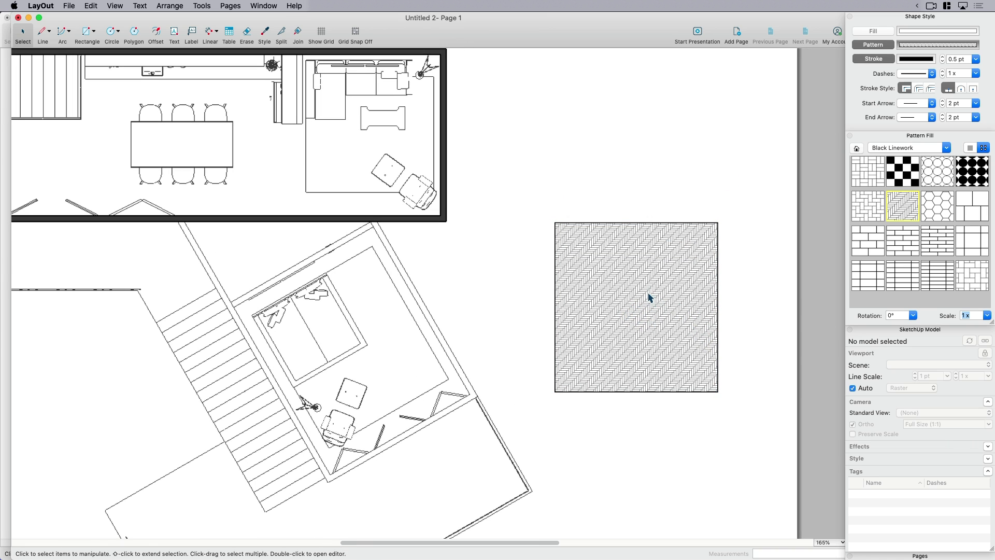
left_click(989, 315)
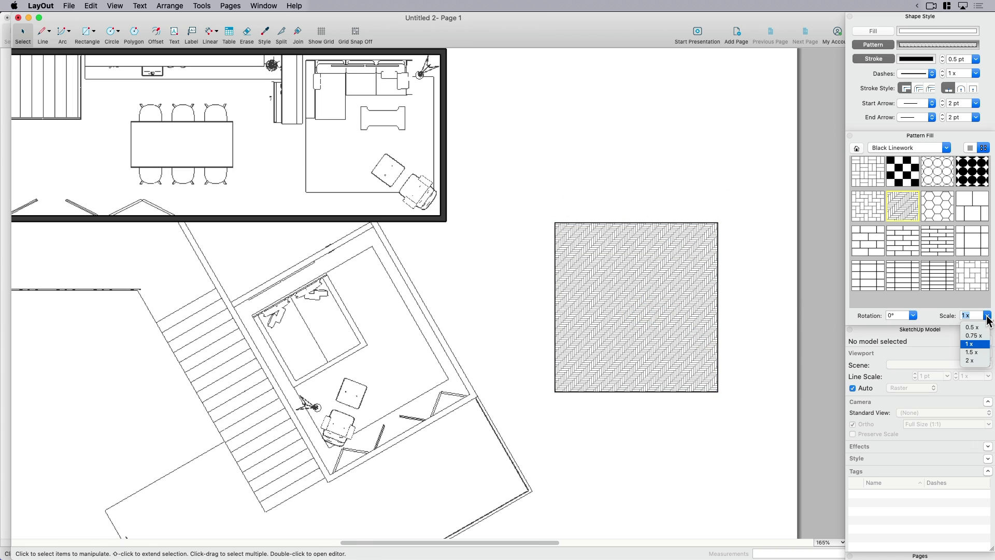
left_click(972, 360)
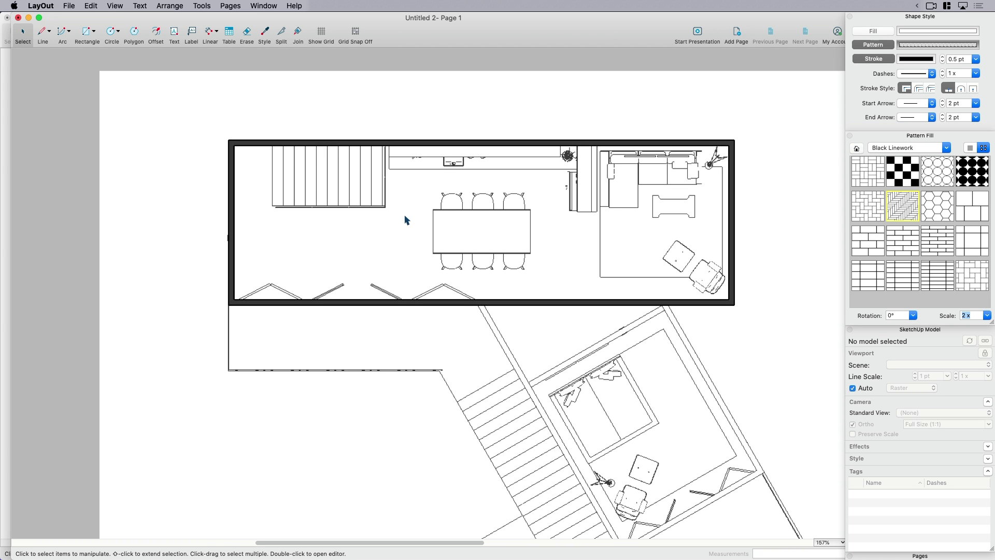
left_click(42, 31)
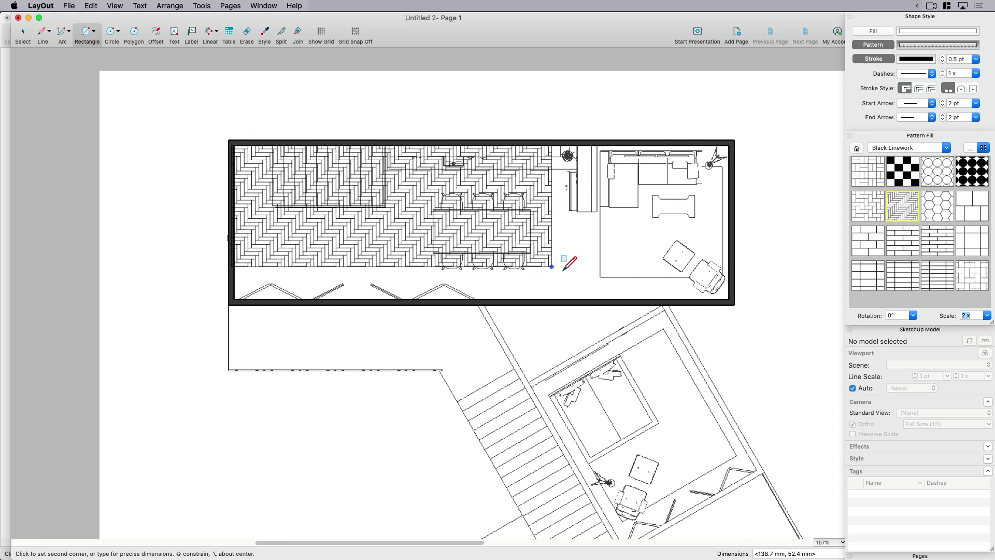
left_click(733, 294)
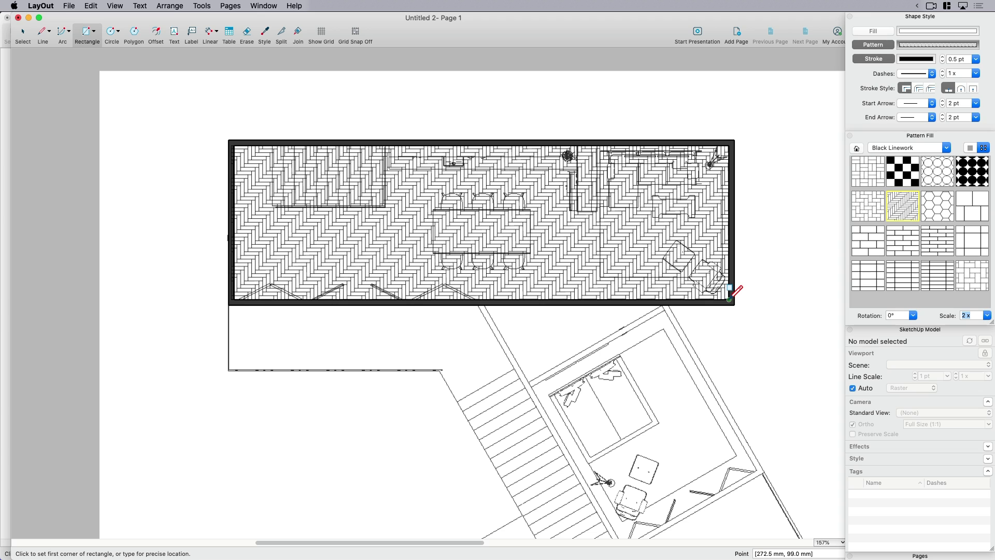
mouse_move(733, 292)
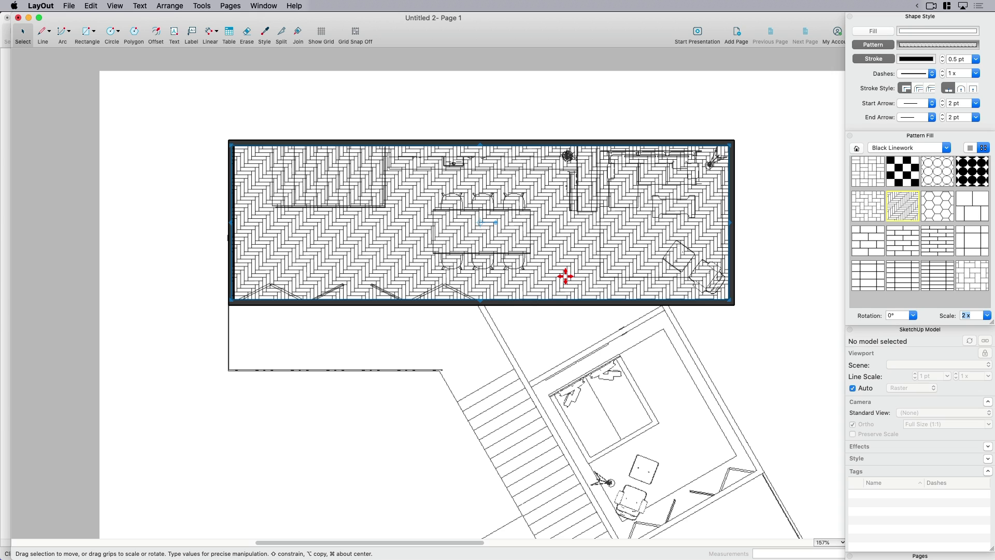
left_click(43, 30)
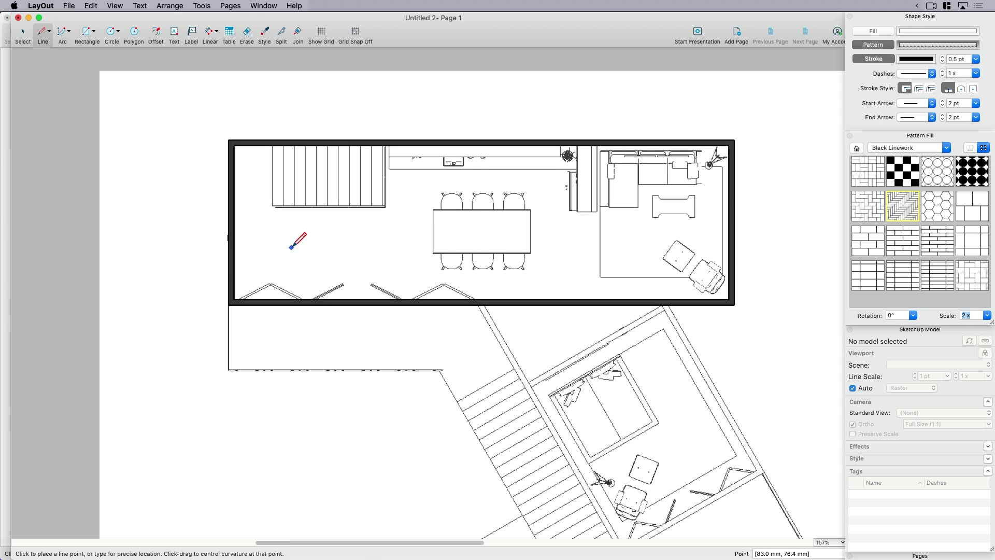
left_click(233, 300)
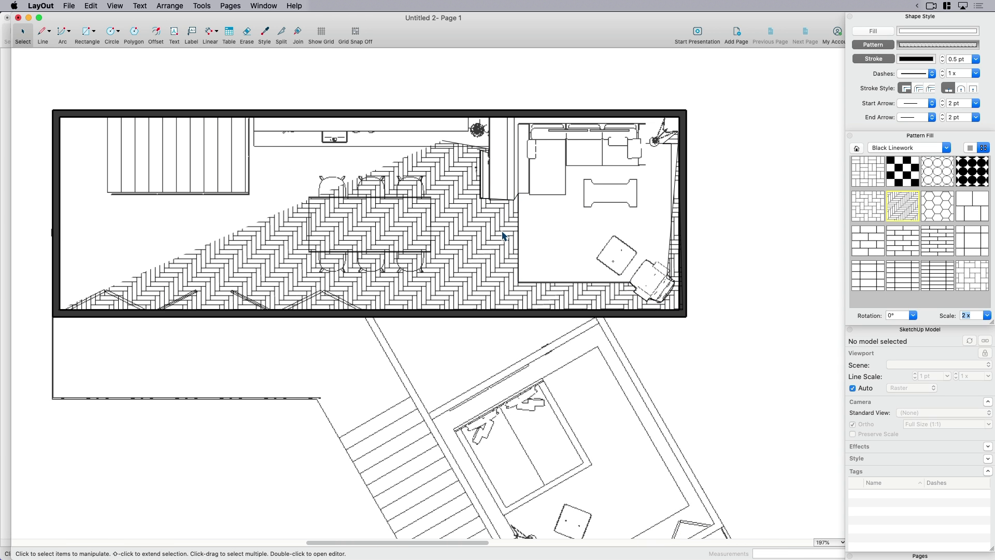
mouse_move(486, 250)
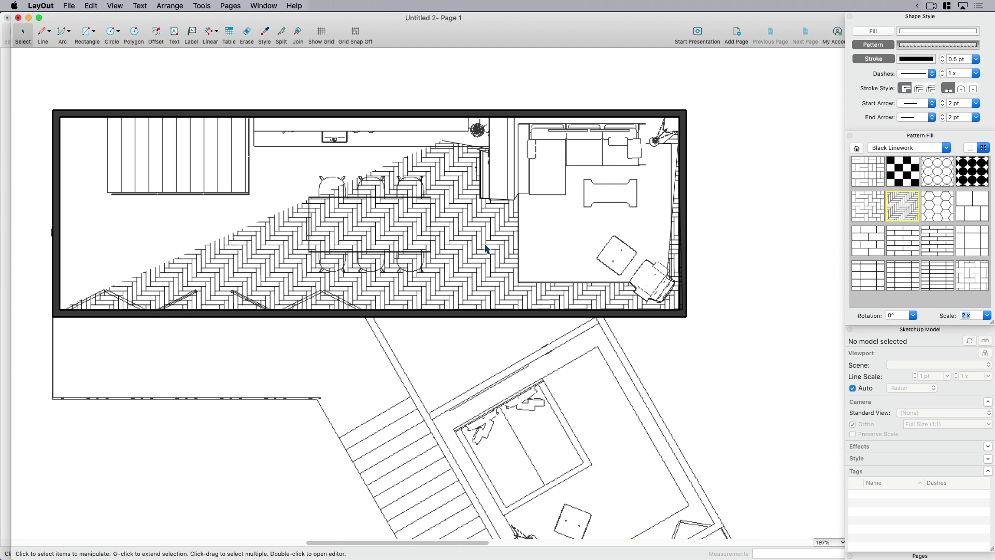
mouse_move(492, 270)
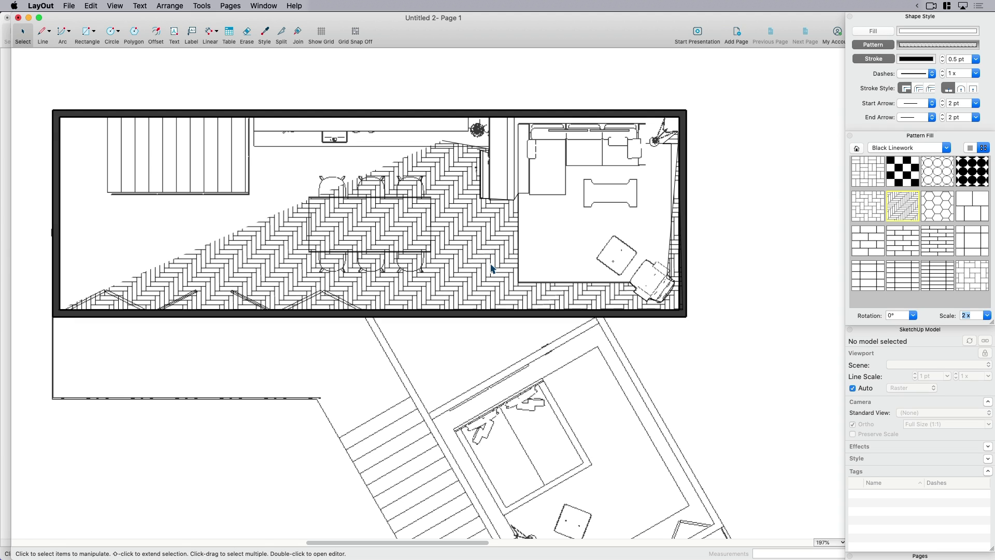
left_click(491, 264)
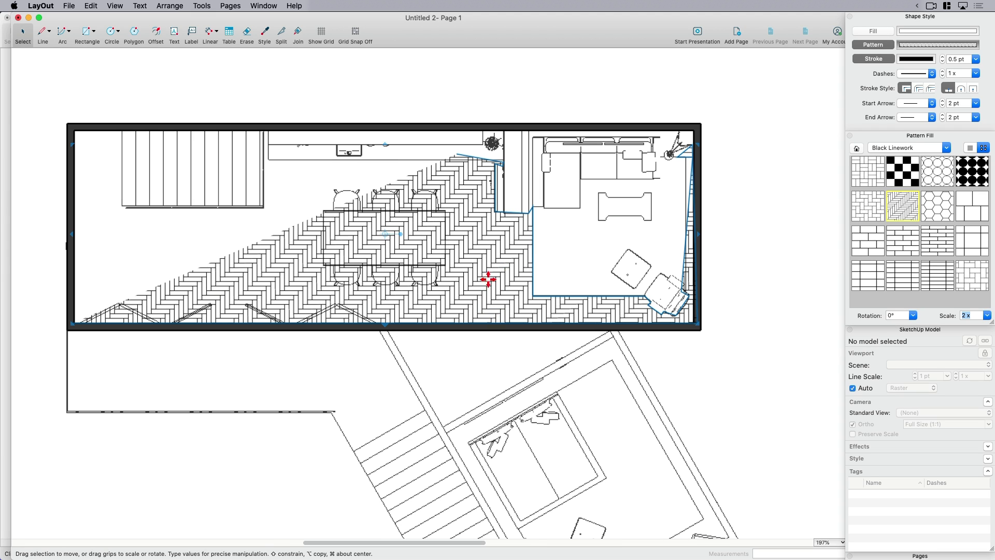
mouse_move(496, 265)
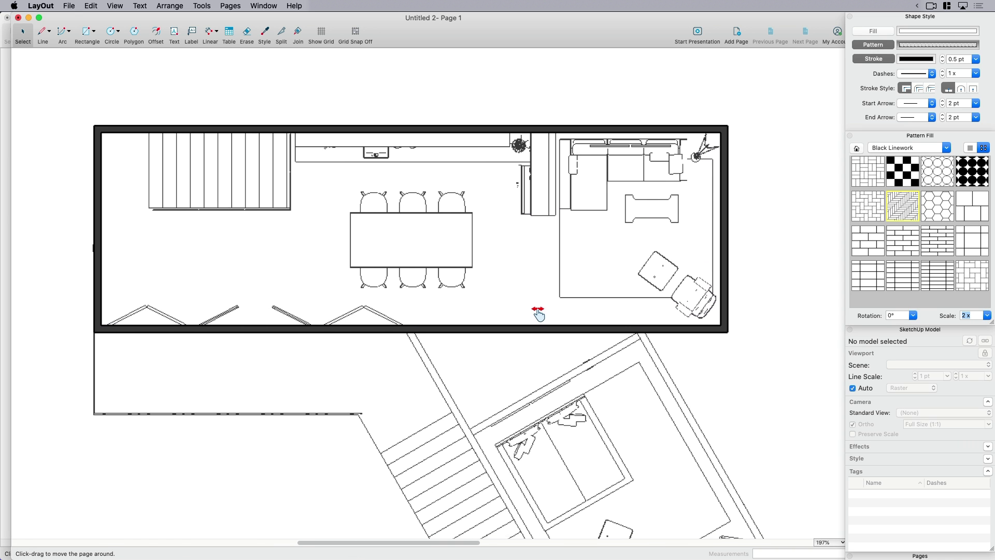
scroll("up", 3)
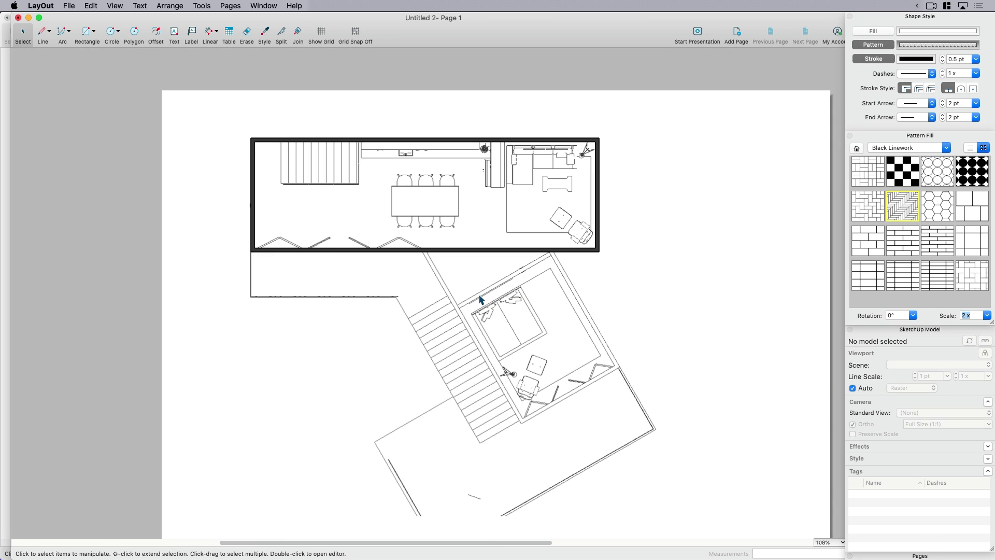
left_click(481, 295)
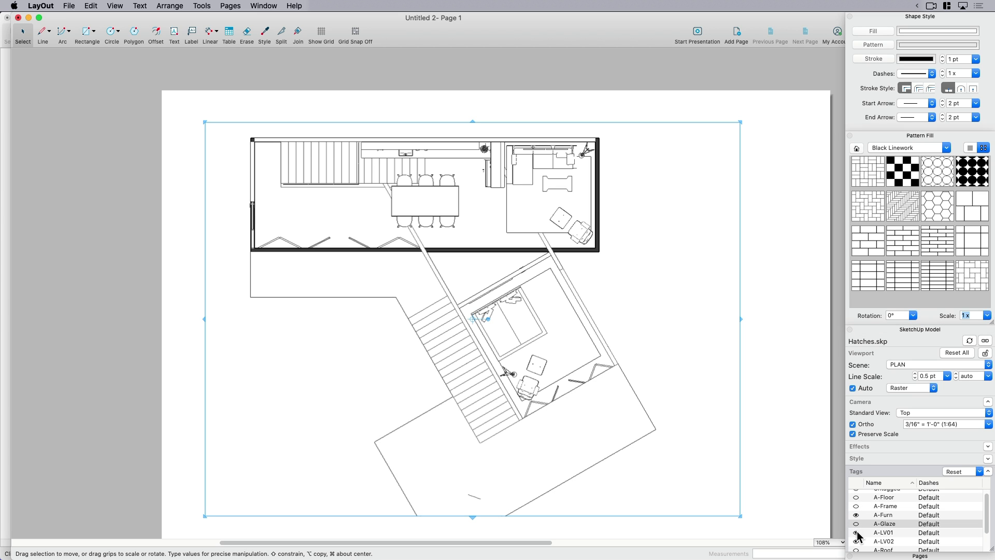
scroll("down", 3)
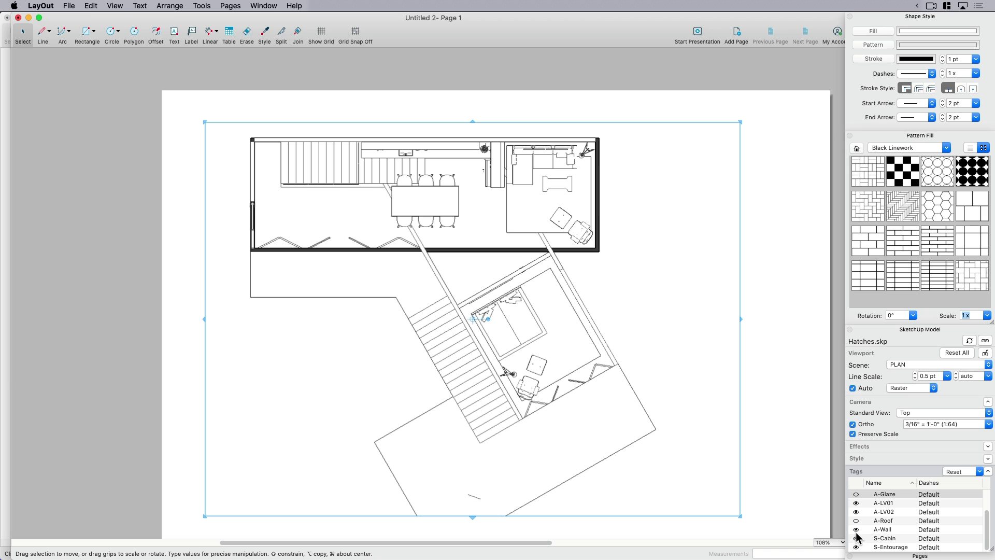
left_click(856, 538)
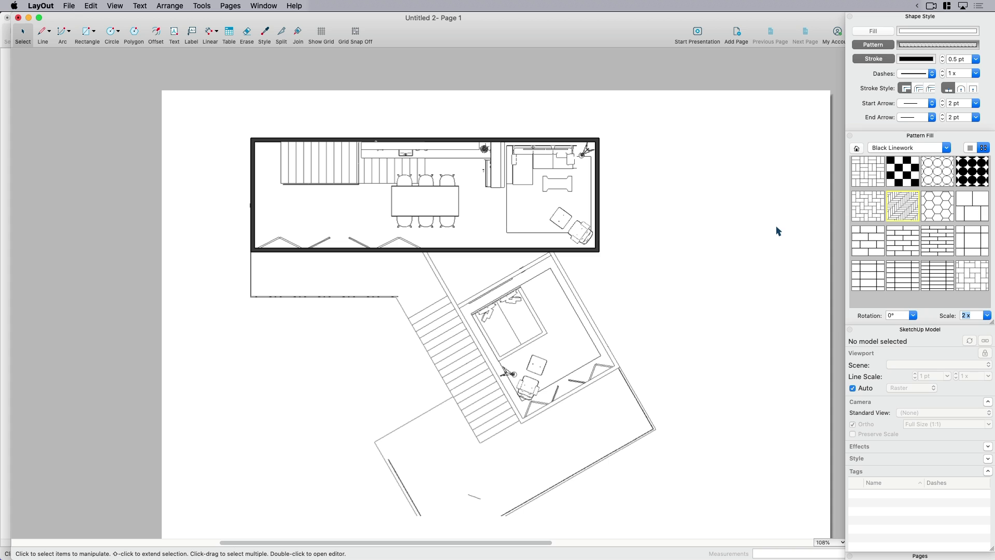
Step: Draw a herringbone rectangle over the upper floor and bring the model viewport to the front
left_click(87, 31)
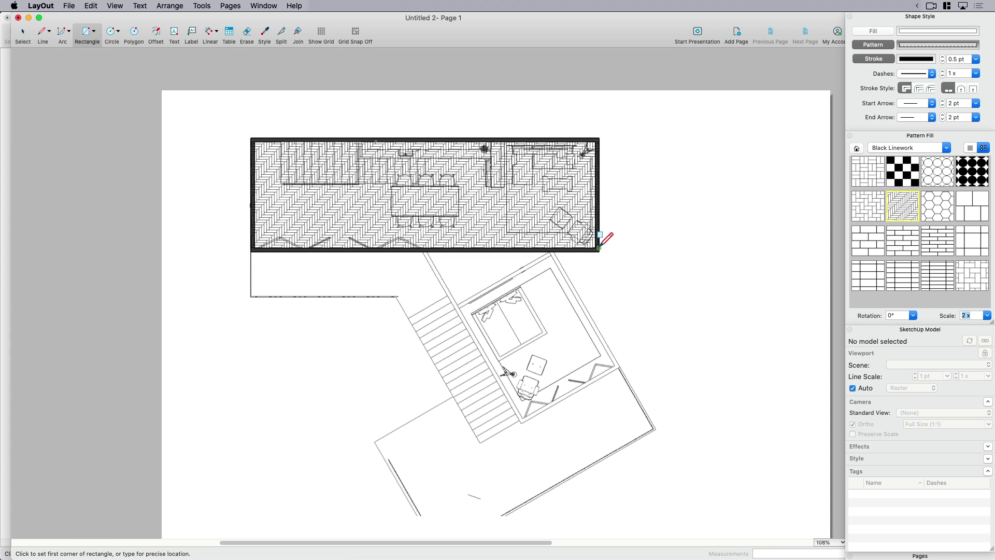
right_click(523, 311)
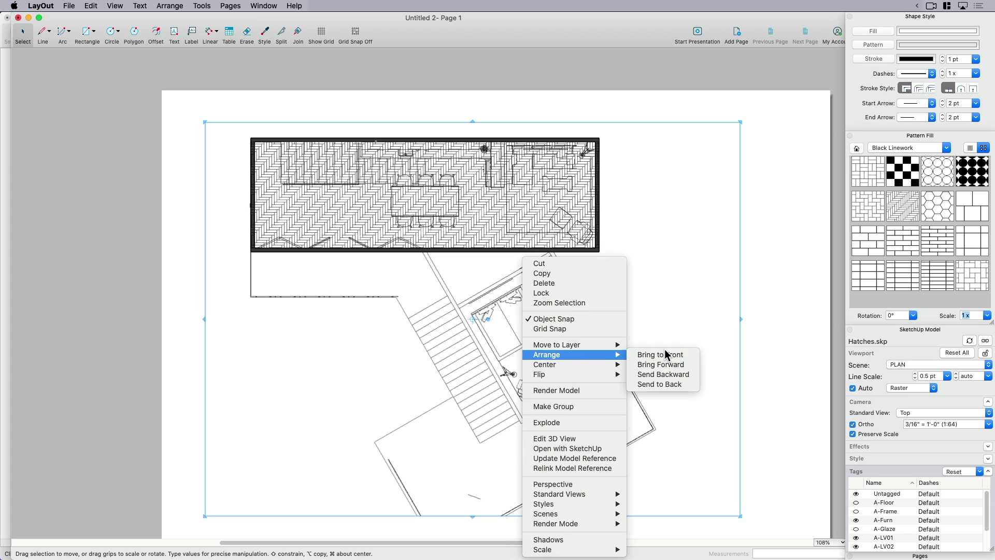
left_click(660, 354)
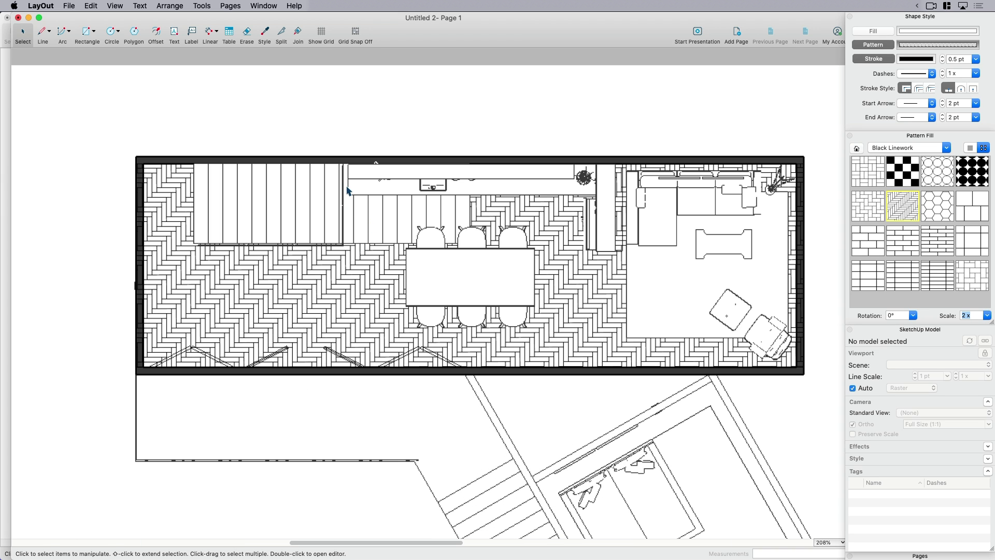
mouse_move(611, 466)
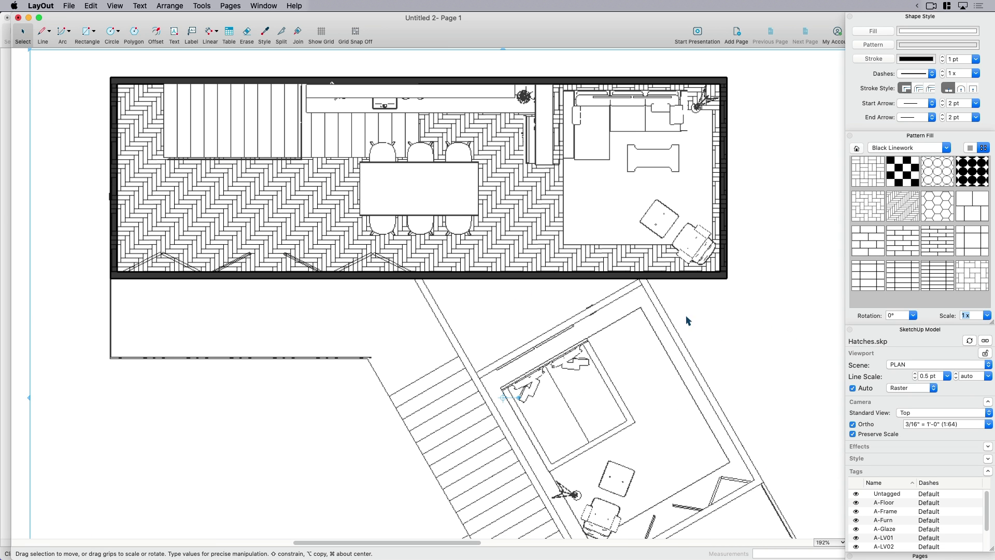
mouse_move(385, 124)
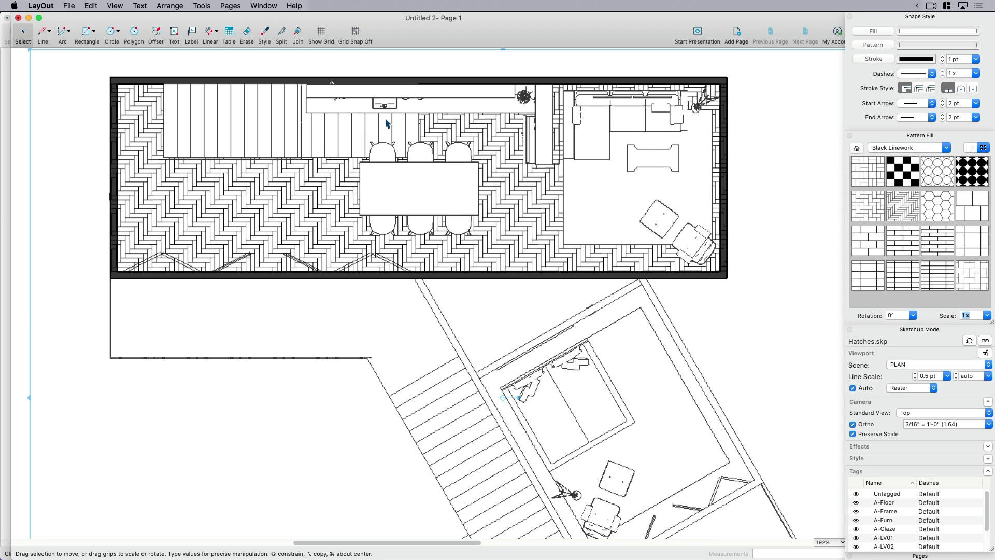
mouse_move(359, 251)
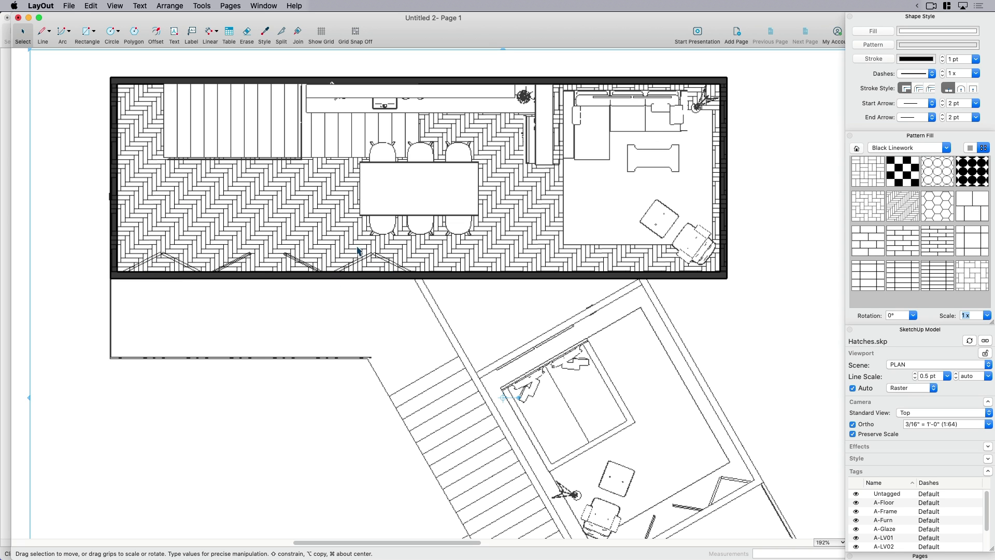
mouse_move(525, 286)
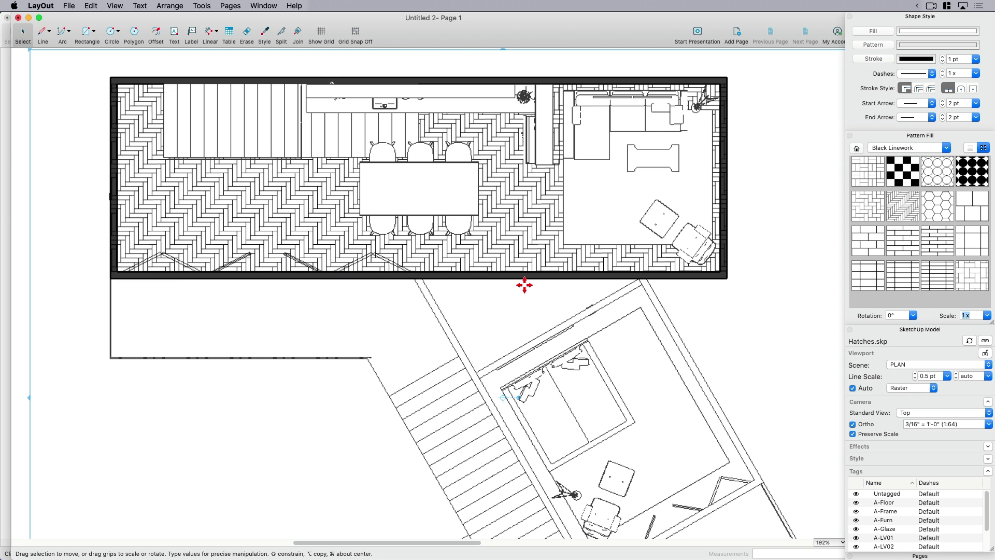
scroll("down", 3)
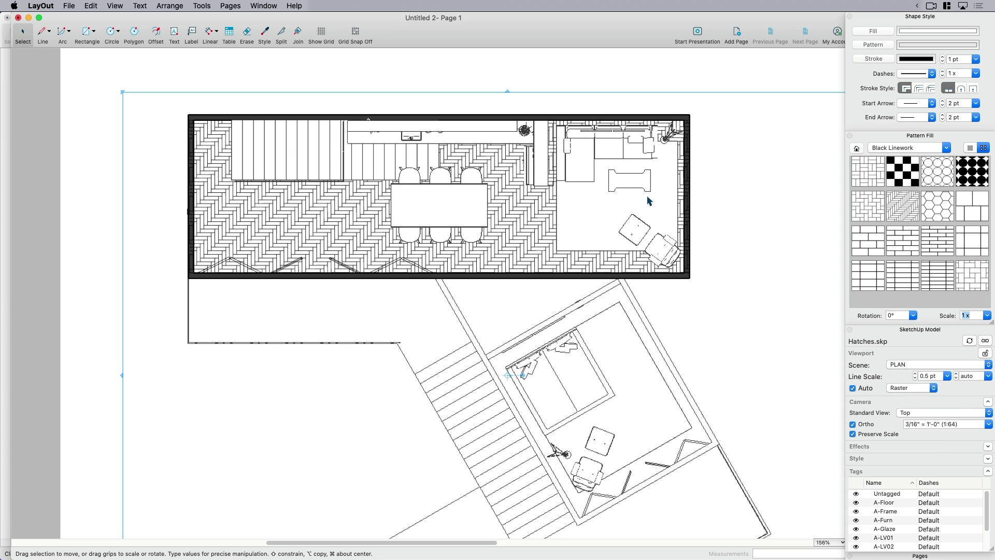
mouse_move(398, 178)
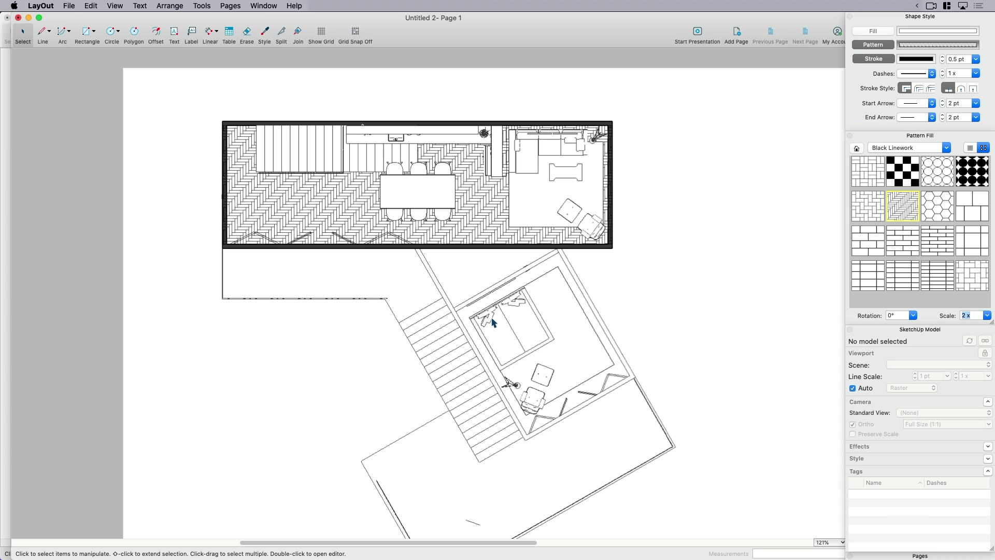
Step: Select and delete the herringbone rectangle covering the upper floor
left_click(495, 317)
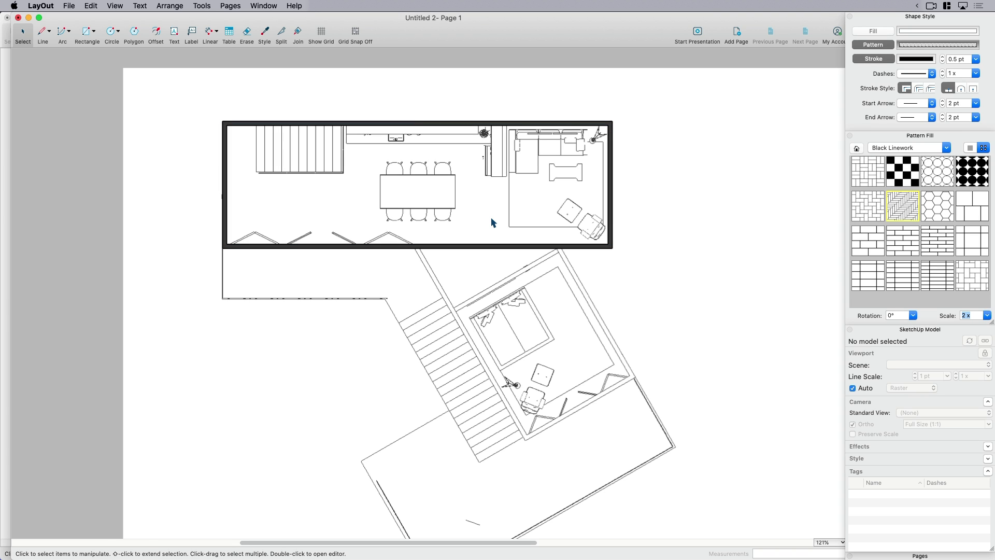
mouse_move(466, 280)
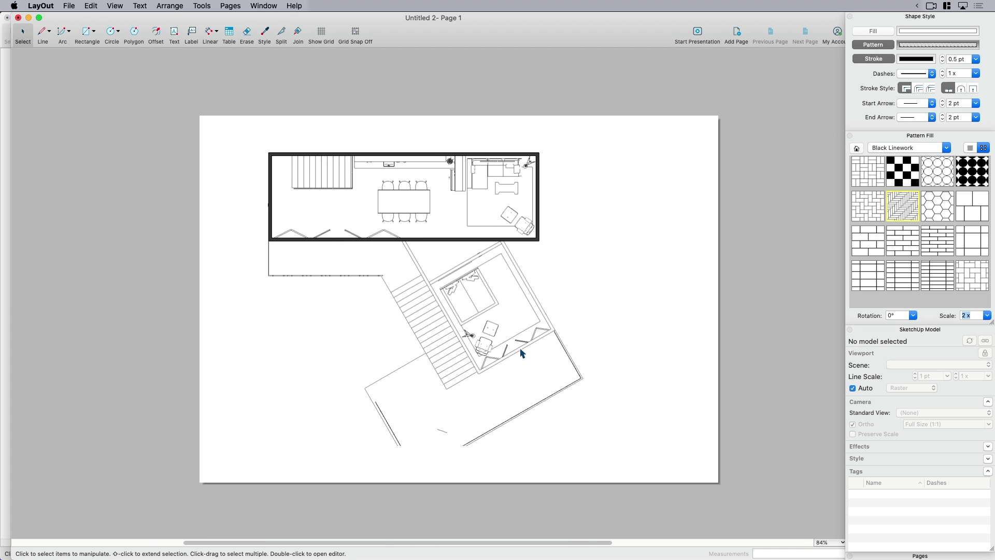
mouse_move(519, 348)
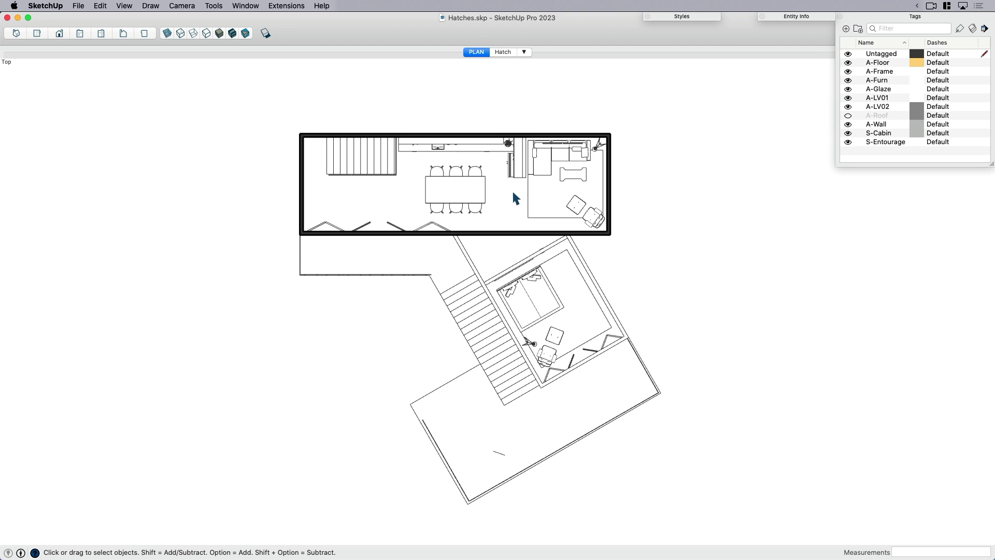
mouse_move(977, 35)
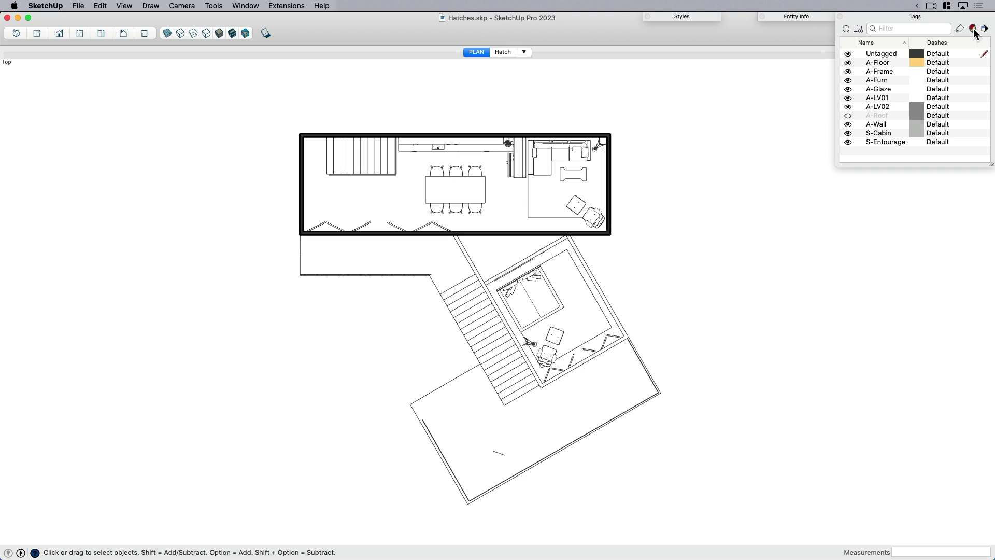
mouse_move(683, 302)
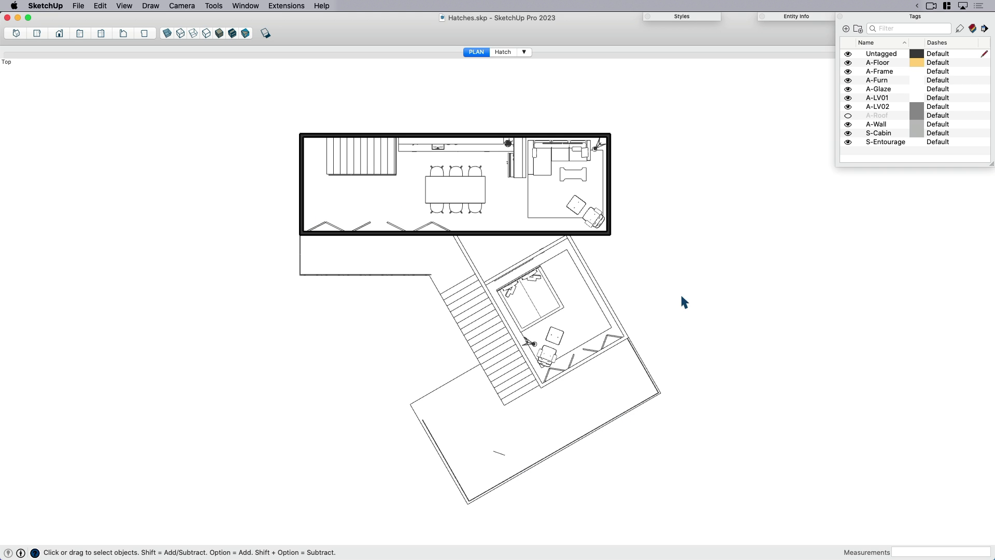
mouse_move(601, 172)
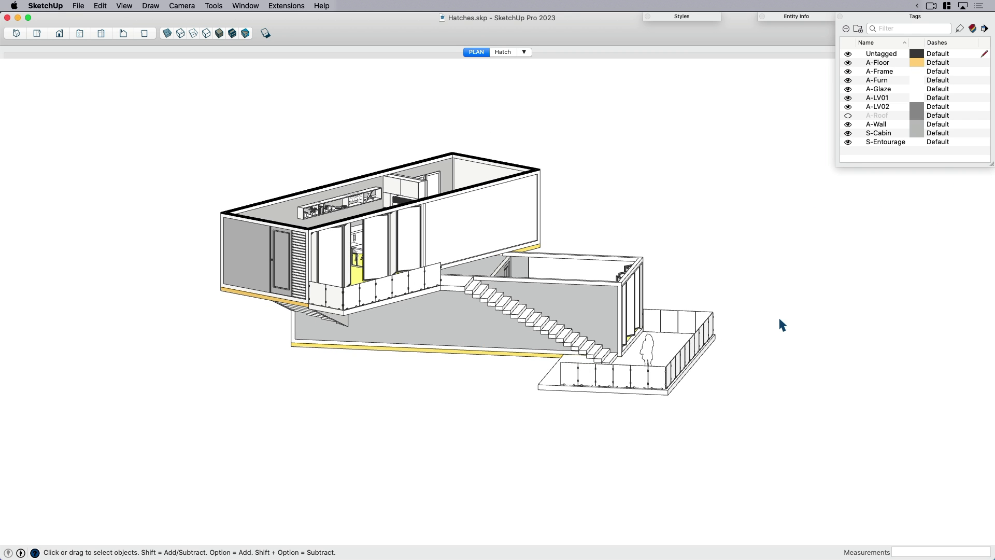
mouse_move(922, 130)
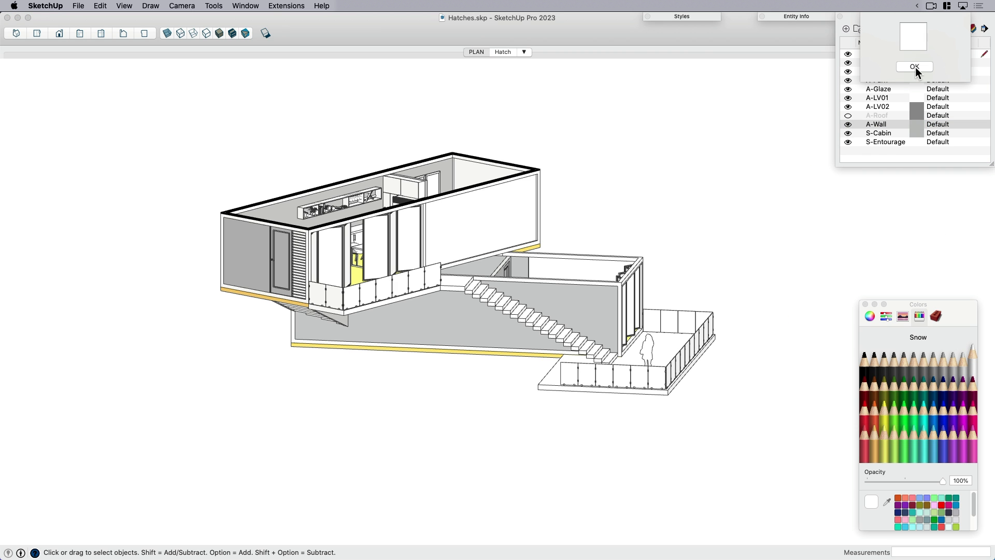
Step: Confirm Snow white as the A-Wall tag colour in the Colors window
left_click(914, 67)
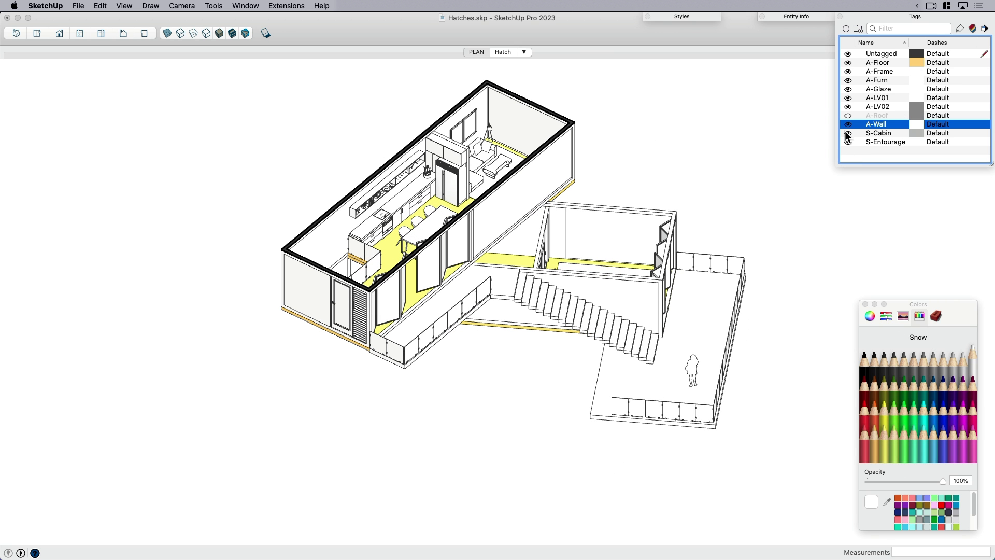
Step: Replace the A-Floor tag's solid yellow with the Herringbone 4x1 image pattern
left_click(848, 134)
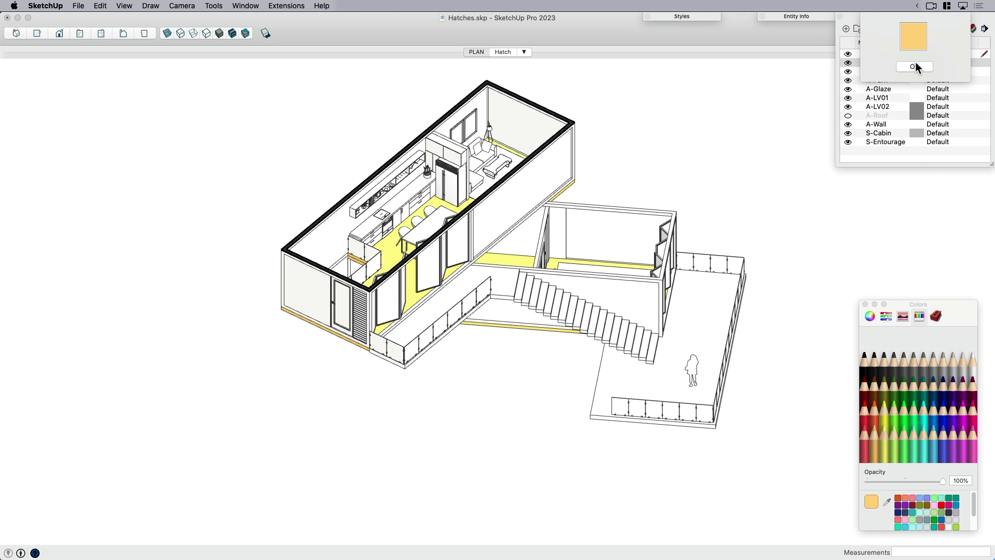
mouse_move(918, 70)
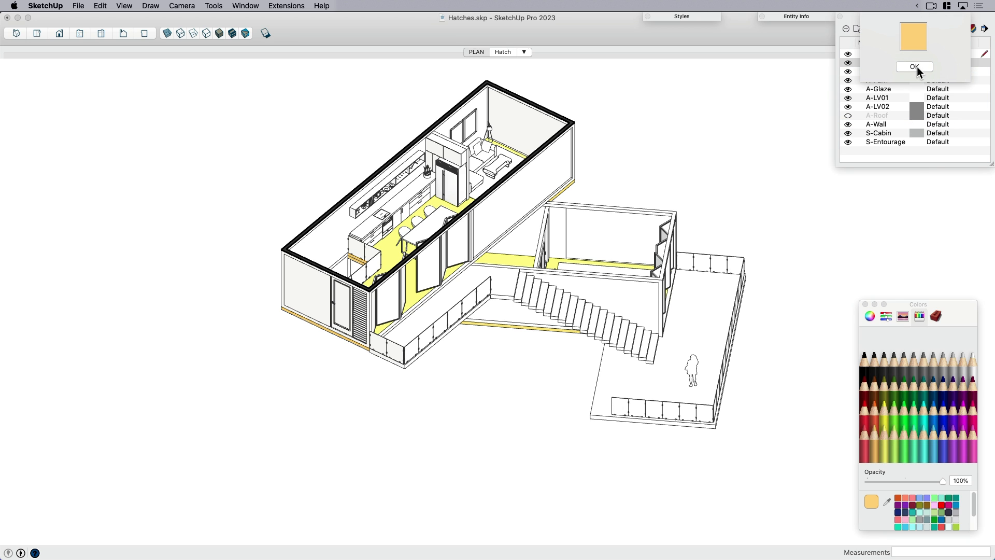
left_click(913, 67)
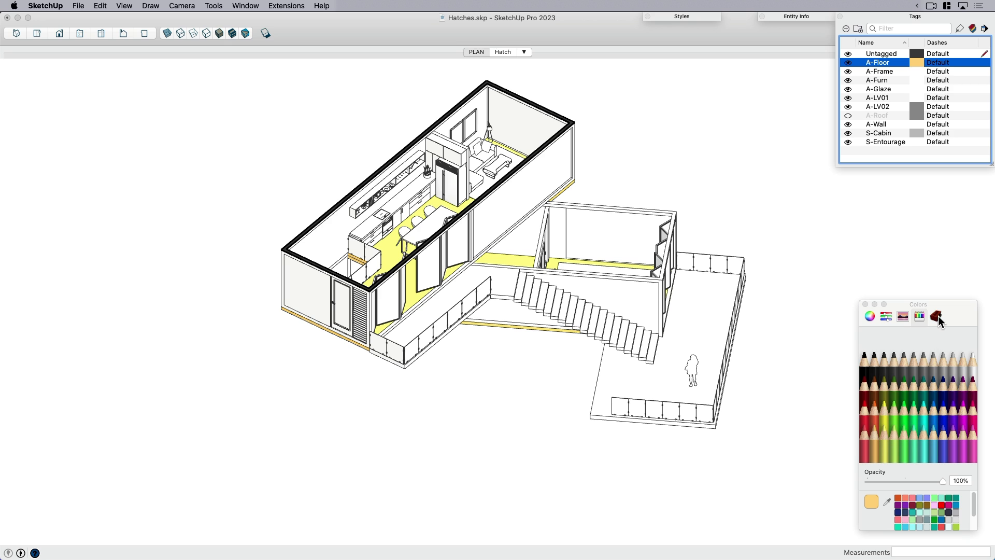
left_click(936, 316)
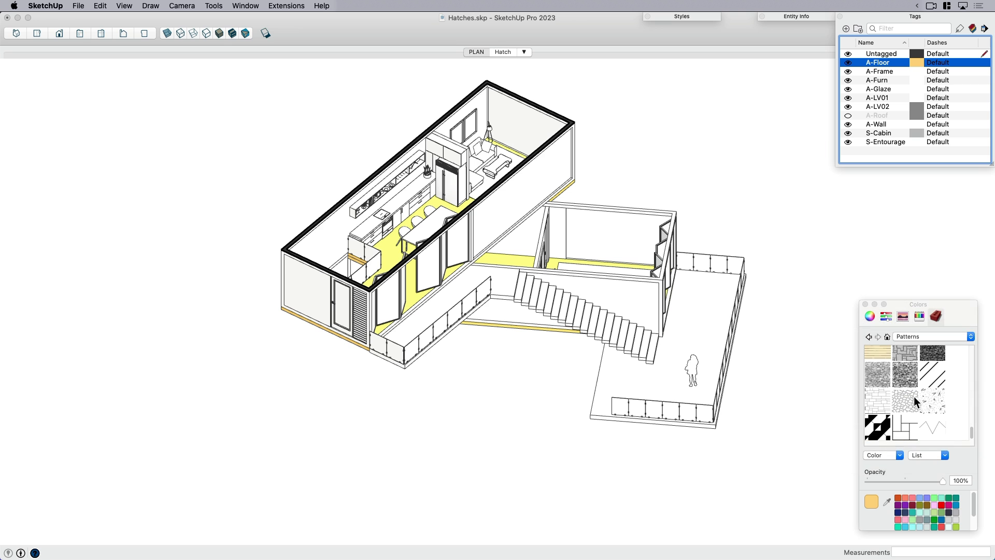
scroll("down", 3)
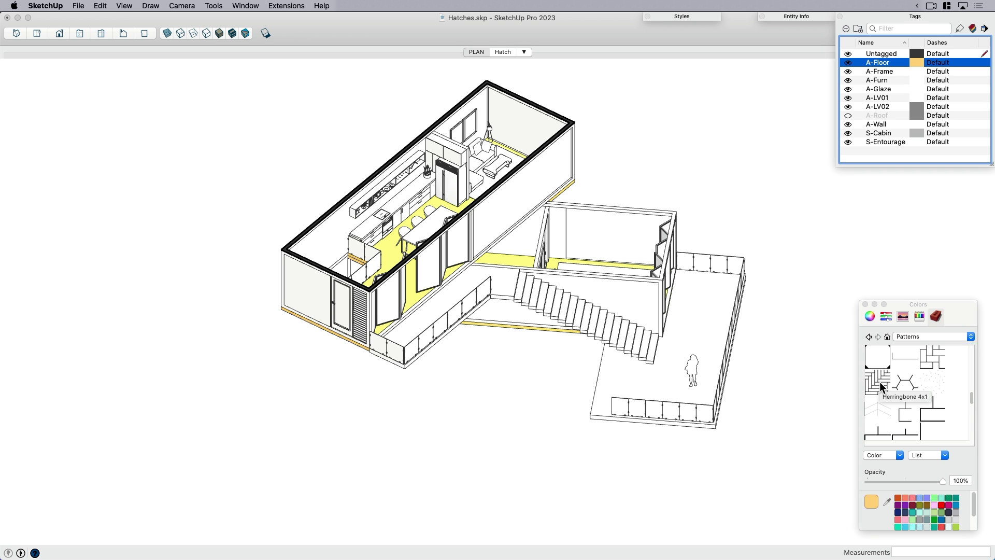
scroll("down", 3)
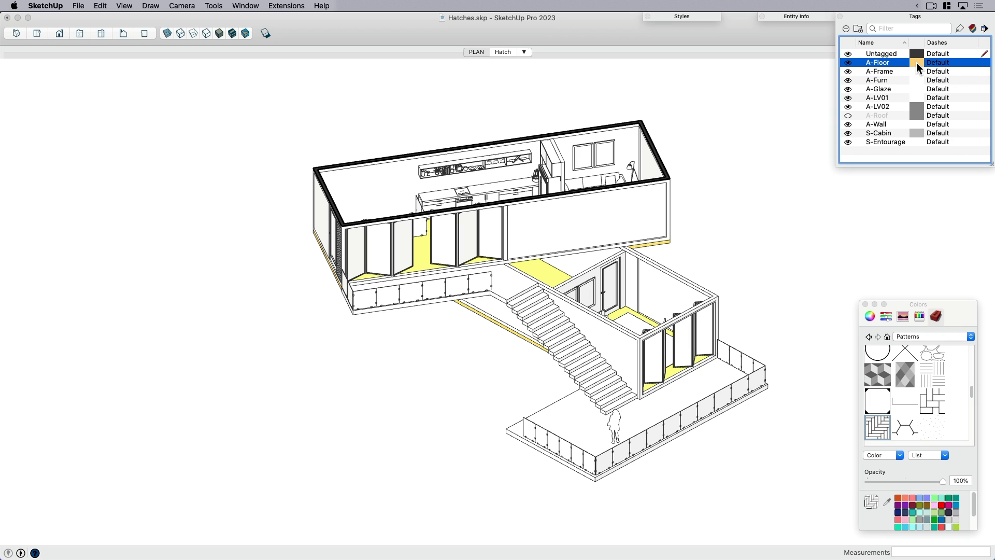
left_click(916, 63)
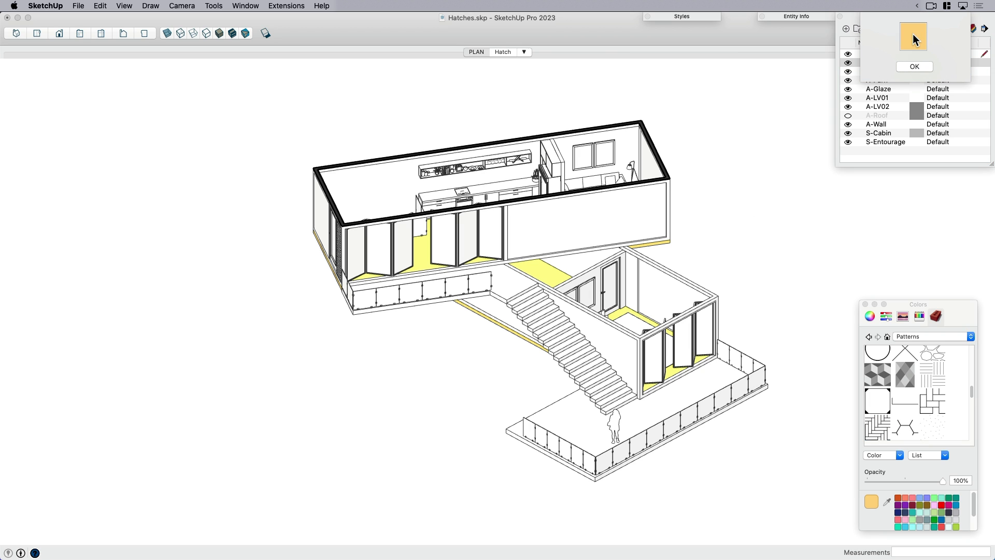
mouse_move(914, 57)
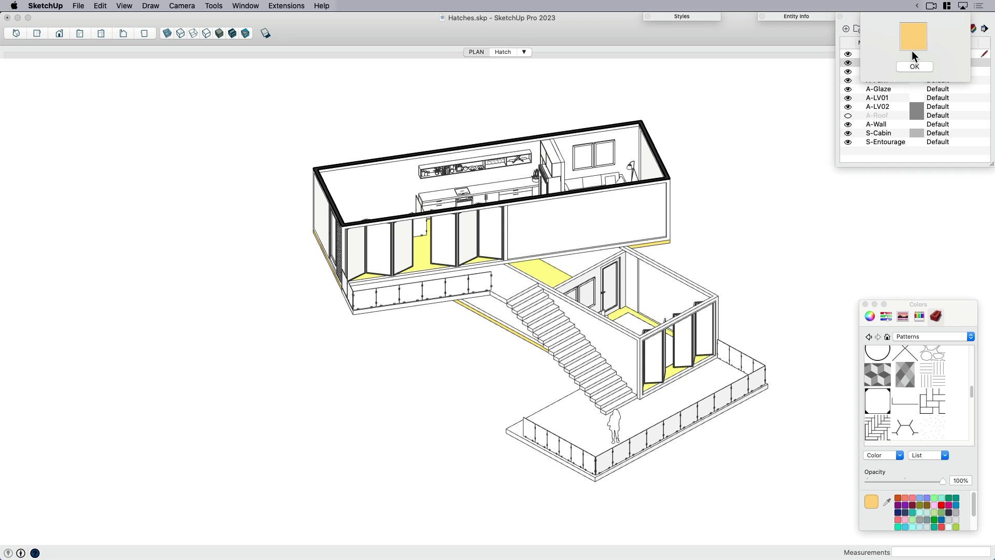
left_click(877, 427)
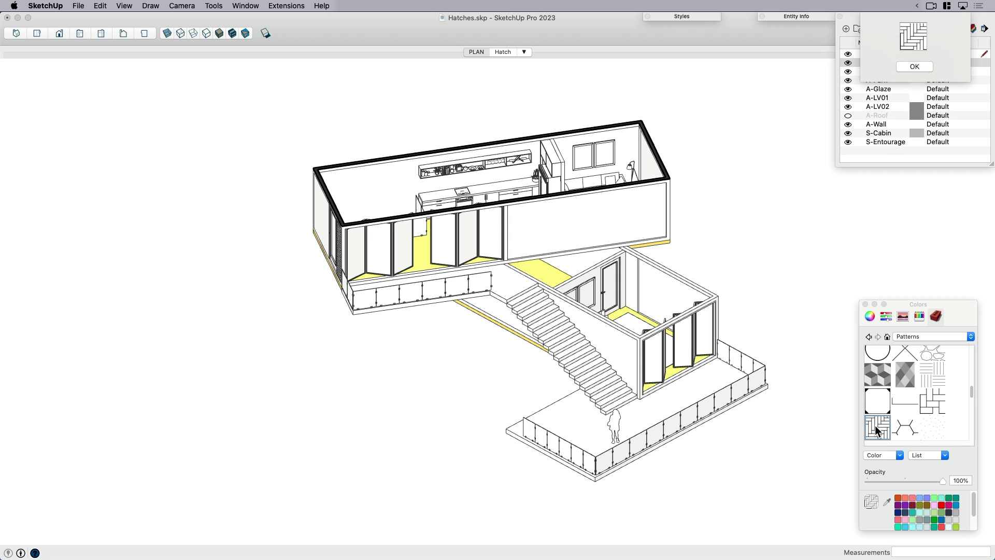
left_click(914, 67)
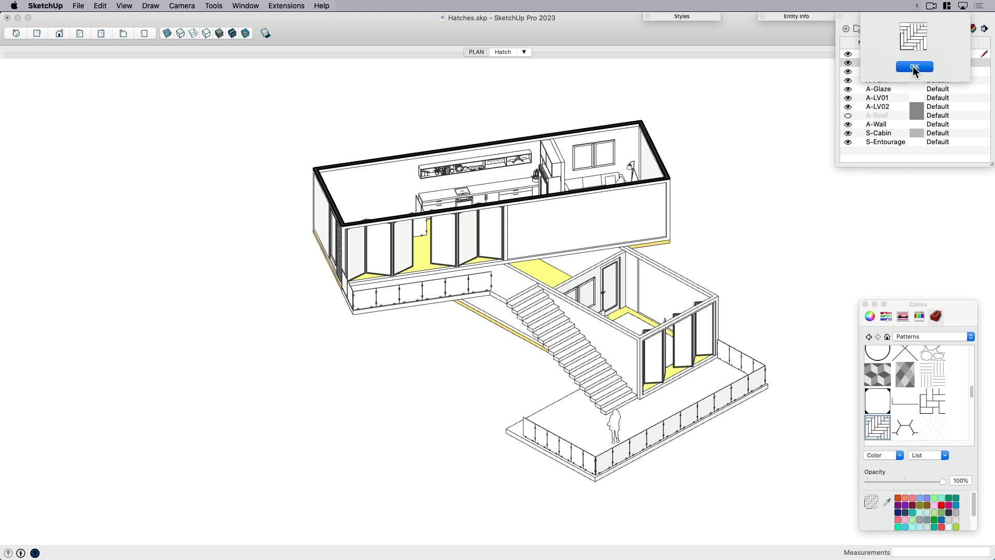
left_click(914, 67)
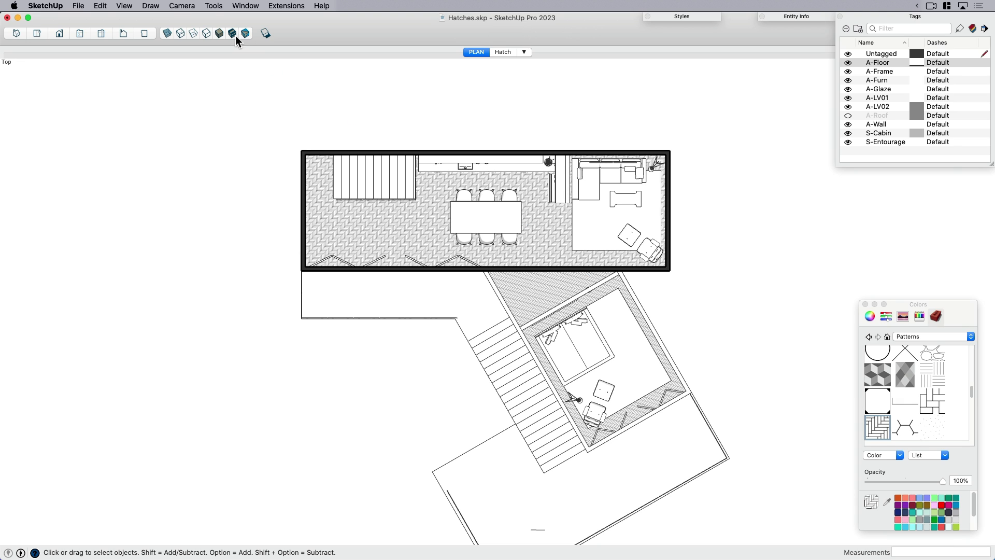
mouse_move(567, 278)
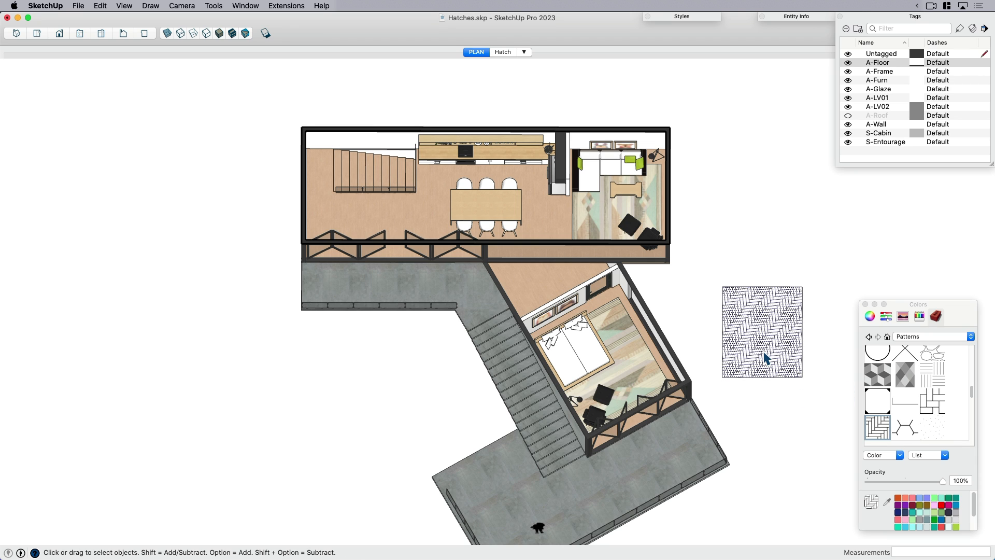
mouse_move(860, 415)
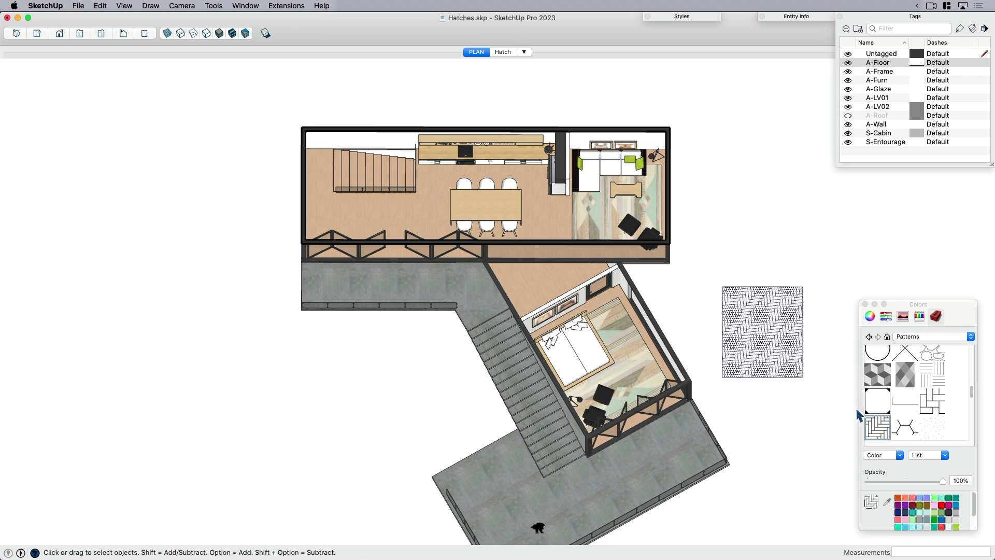
mouse_move(895, 339)
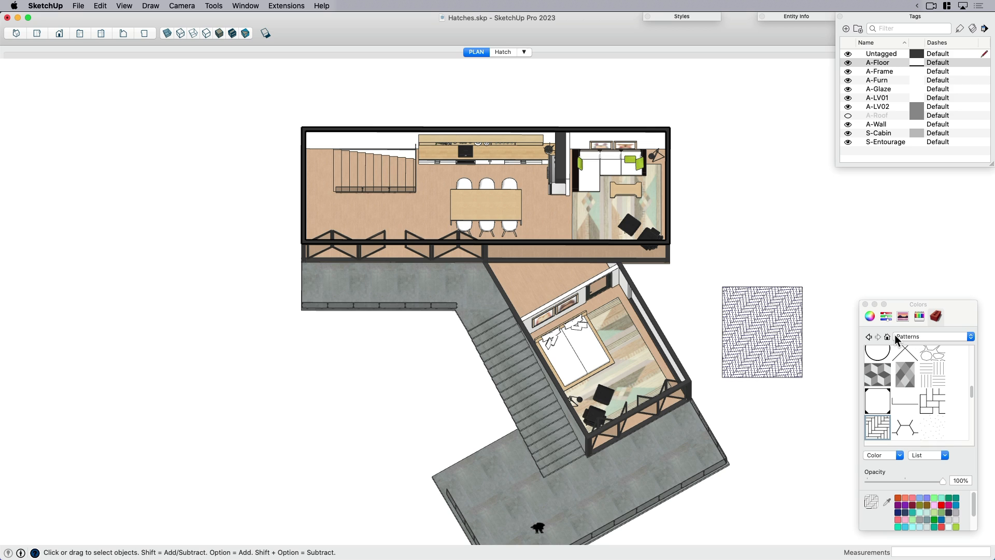
Step: Browse Colors In Model for the herringbone material to use on the A-Floor tag
left_click(930, 336)
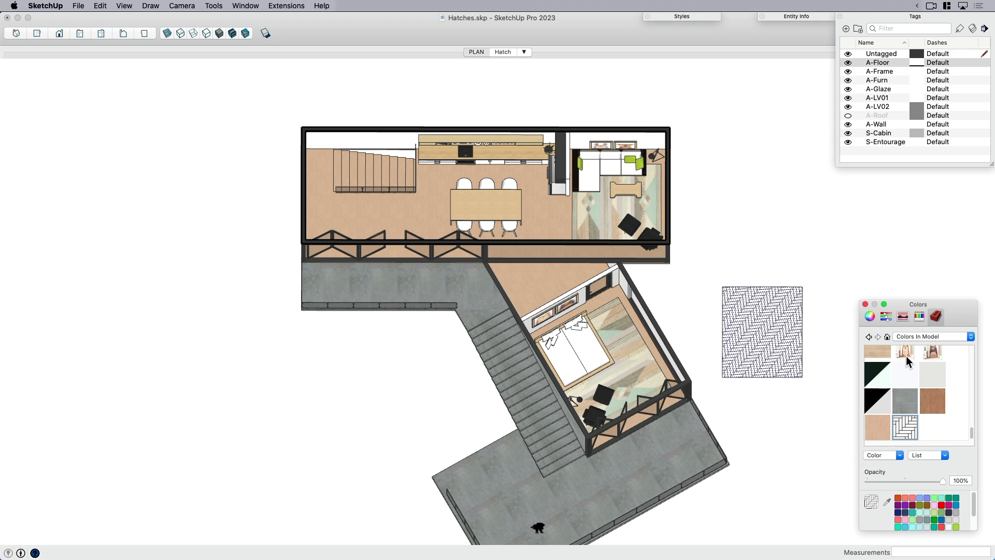
left_click(476, 52)
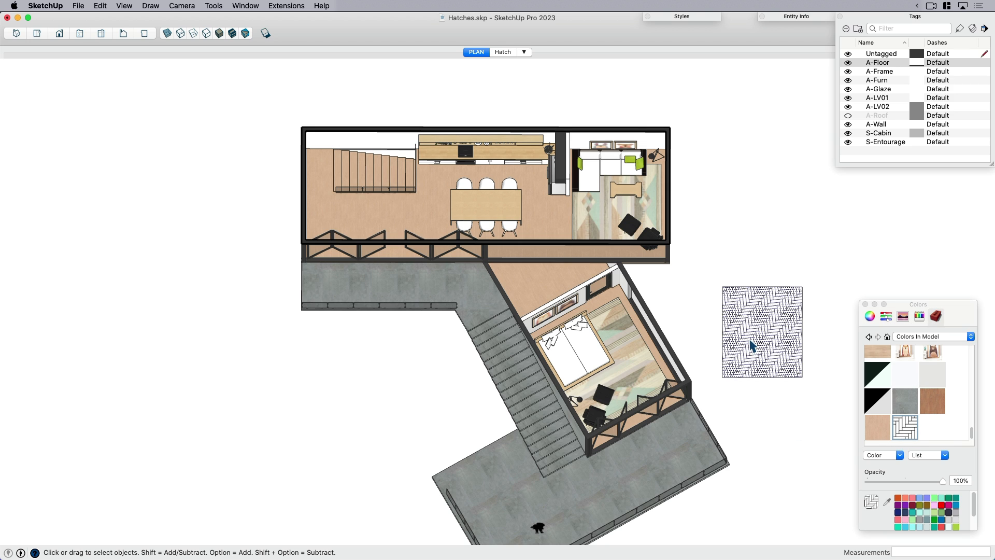
mouse_move(793, 249)
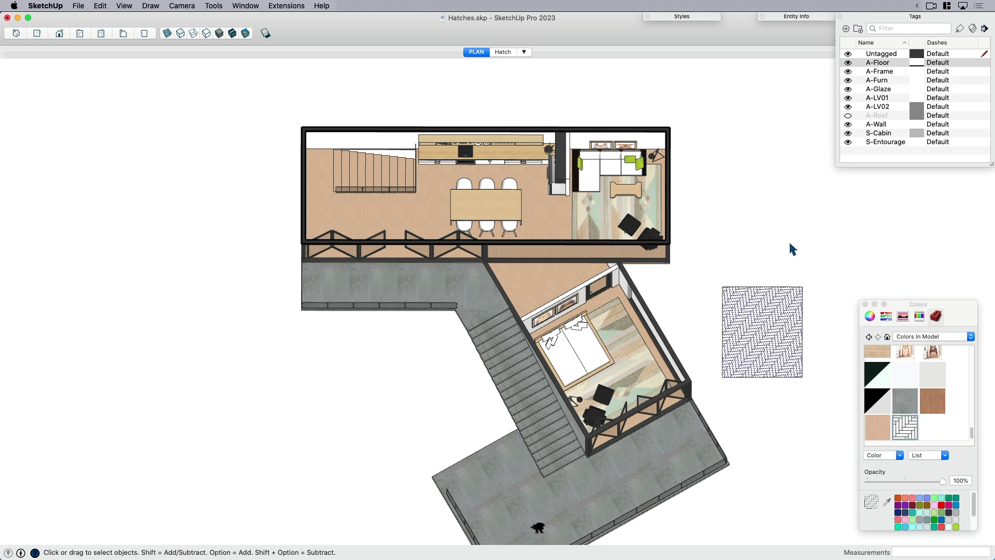
left_click(933, 337)
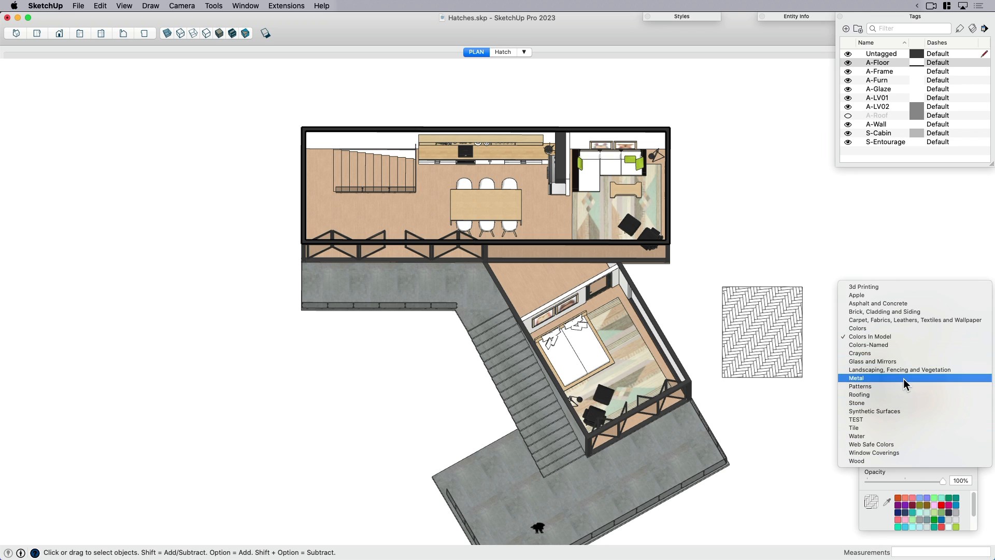
mouse_move(781, 438)
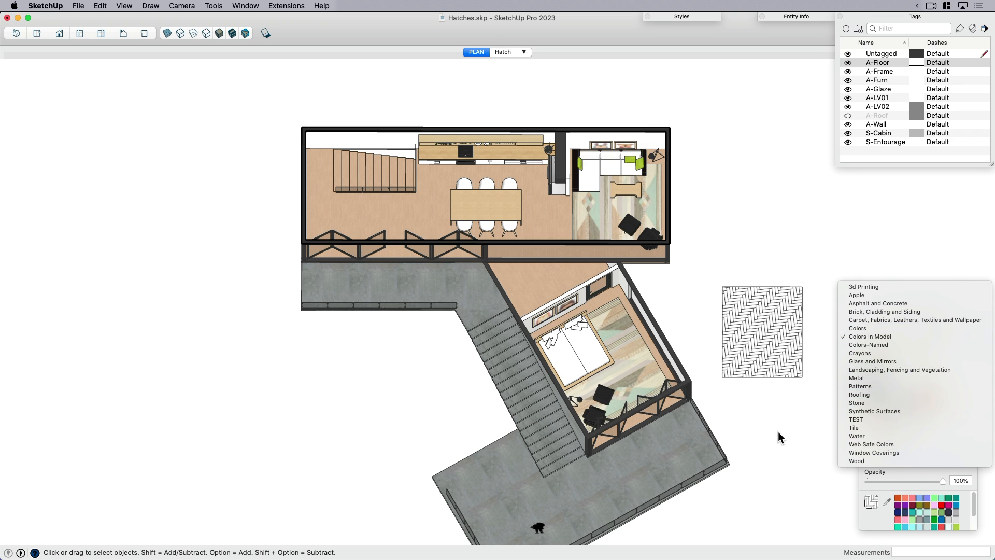
left_click(871, 336)
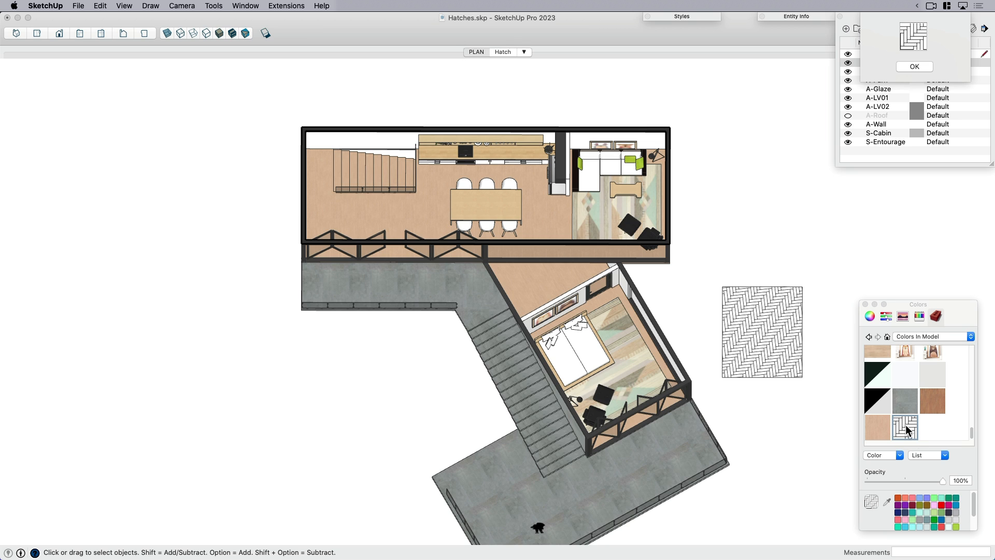
mouse_move(914, 67)
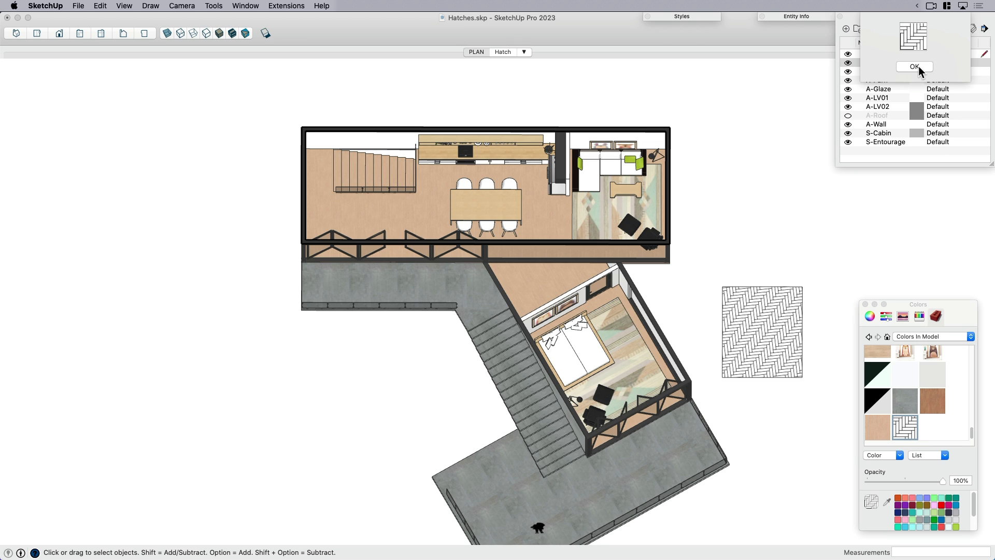
Step: Confirm the herringbone floor material, turn on Color by Tag, and close the Colors panel
left_click(914, 67)
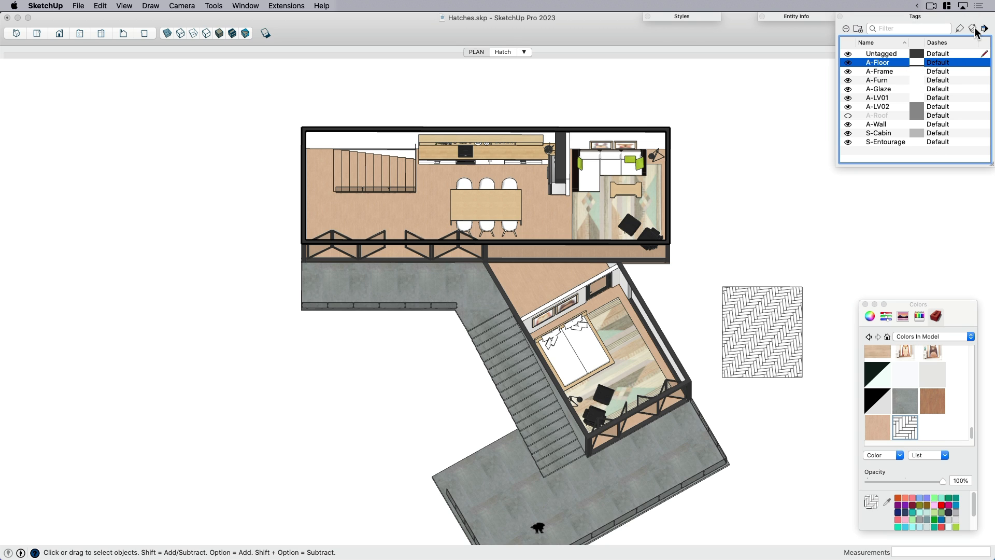
mouse_move(972, 29)
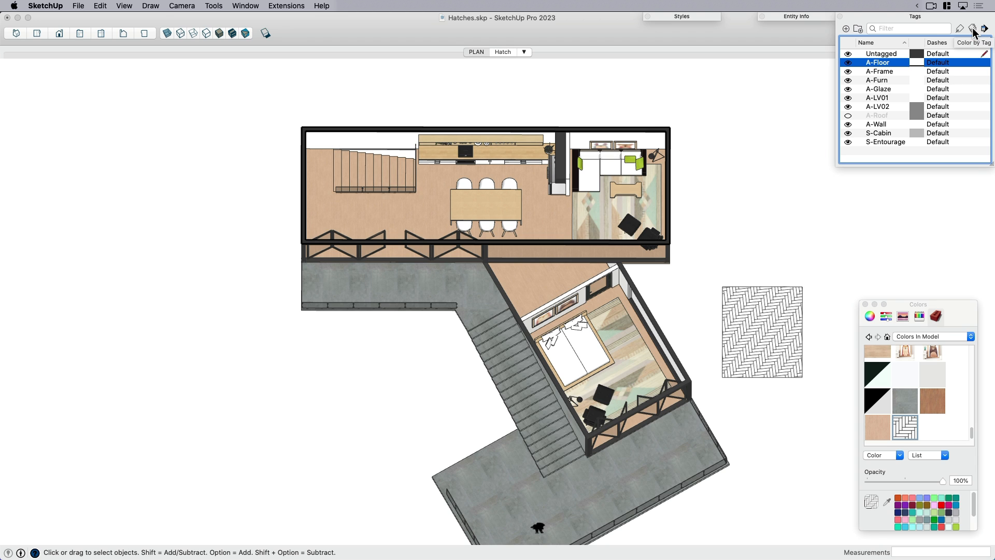
left_click(973, 32)
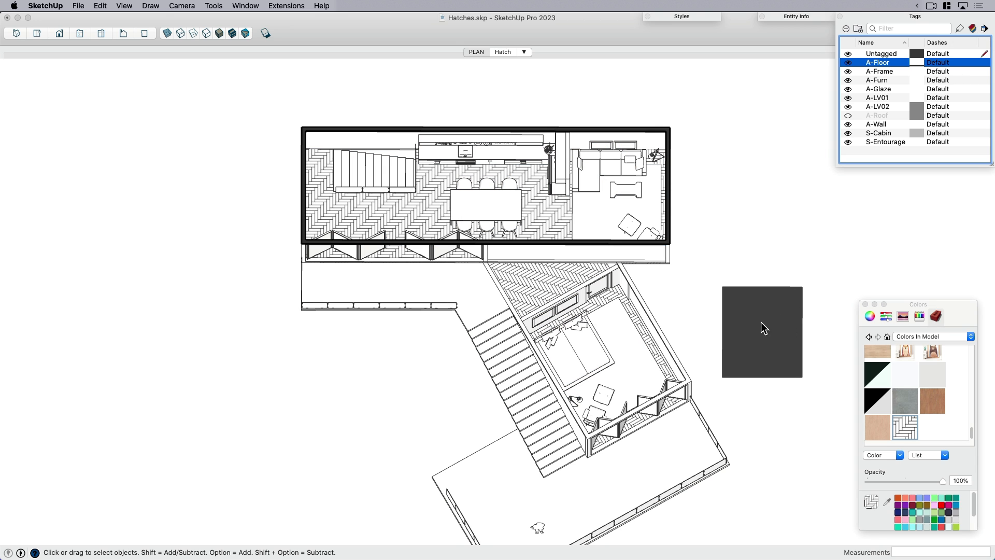
left_click(761, 331)
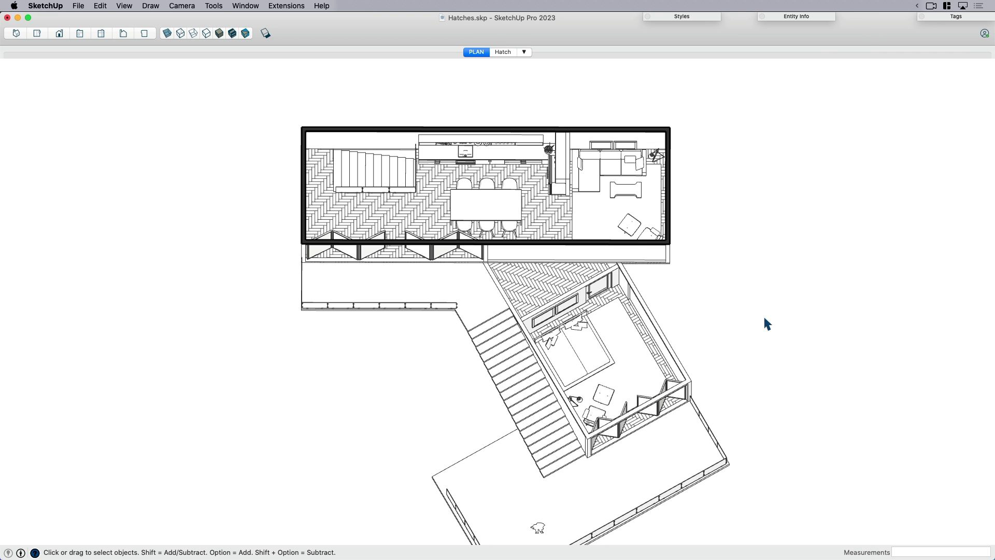
Step: Compare the plain PLAN scene with the herringbone Hatch scene
left_click(476, 52)
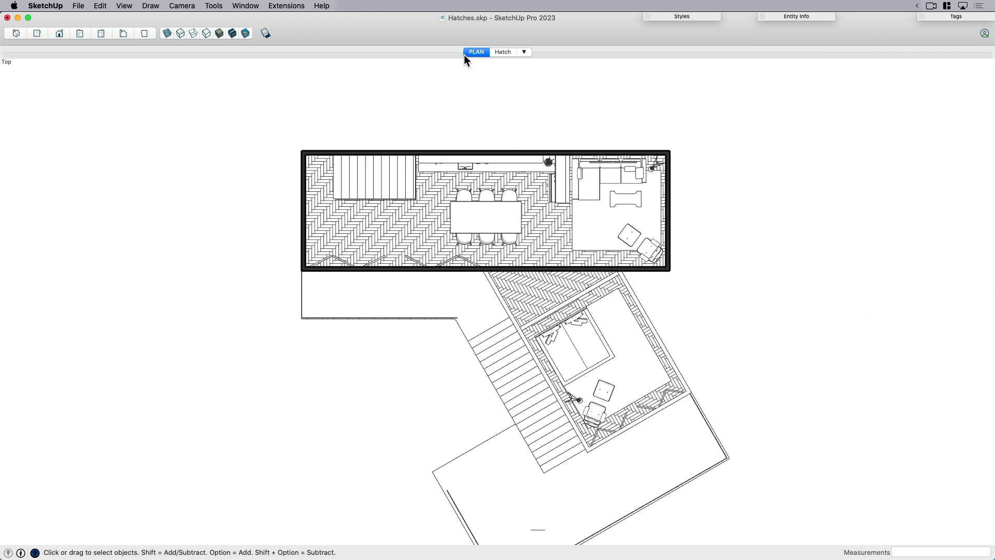
left_click(503, 52)
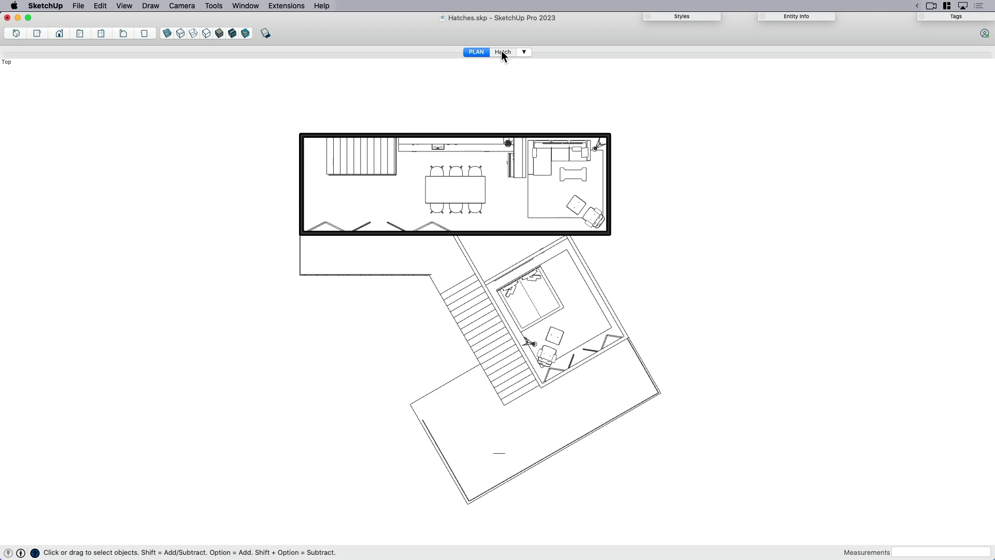
left_click(502, 51)
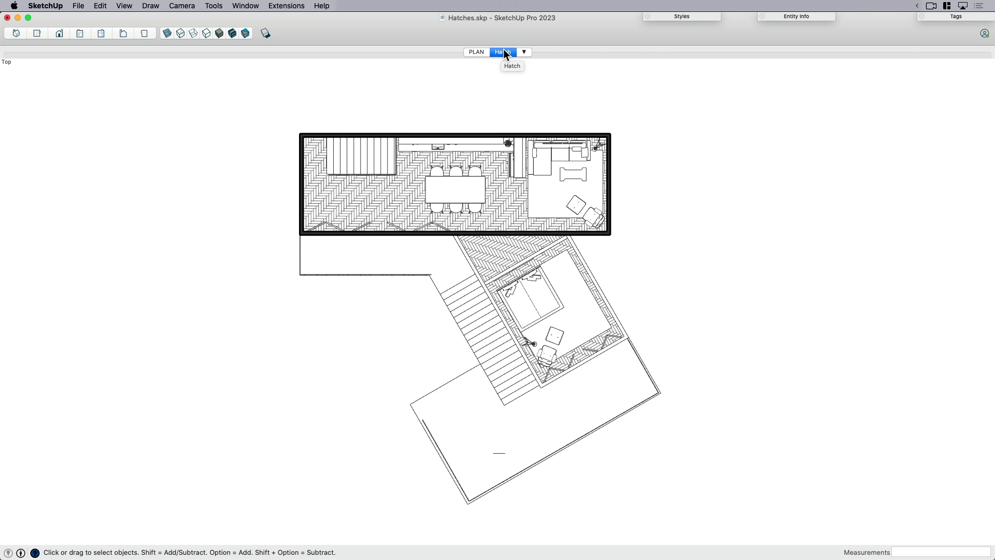
Step: Apply the Hidden Line style from the model's styles list, returning to PLAN
left_click(682, 16)
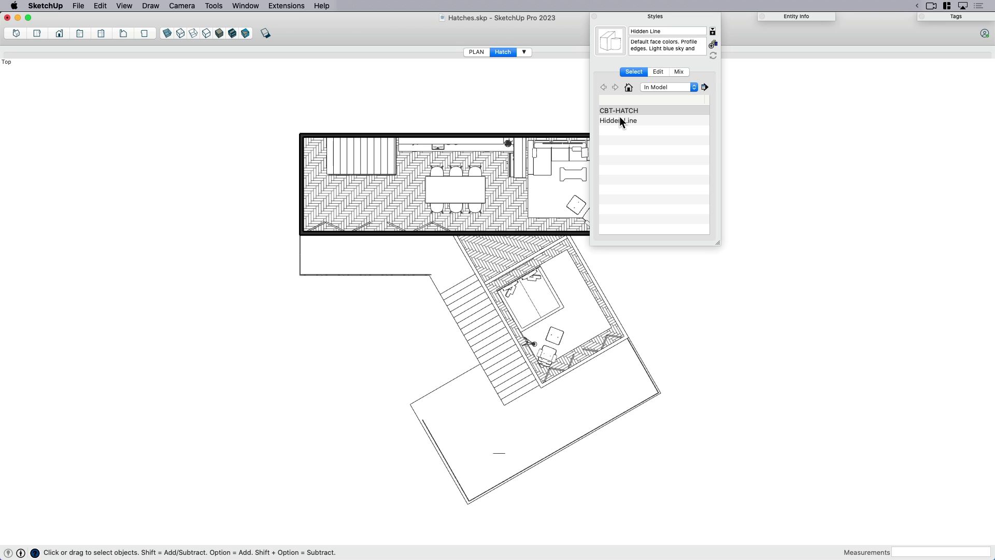
left_click(617, 121)
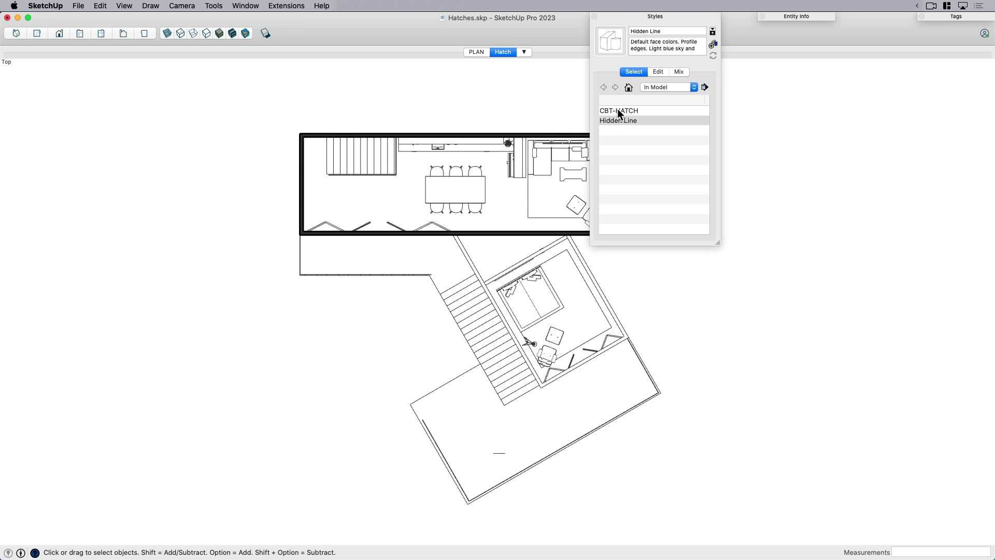
left_click(619, 110)
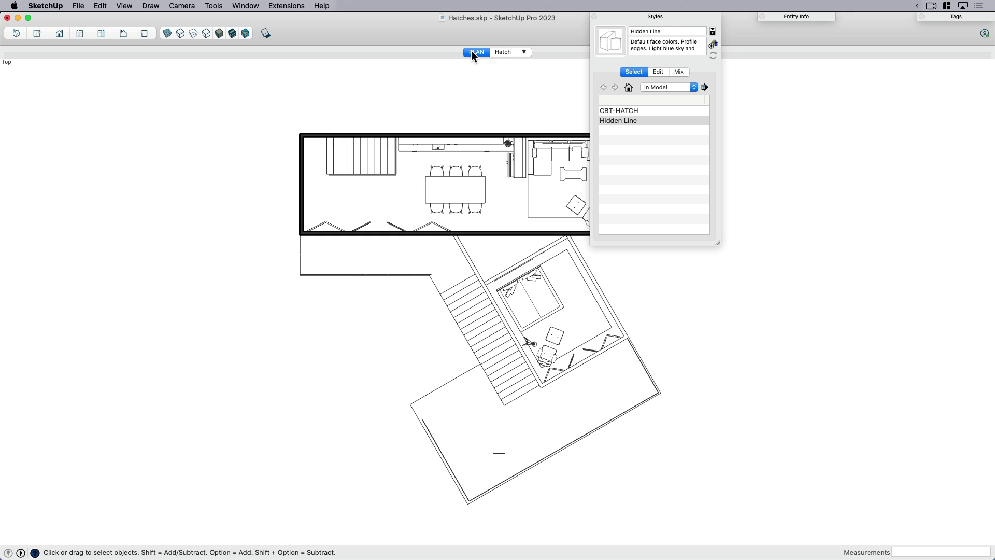
mouse_move(503, 51)
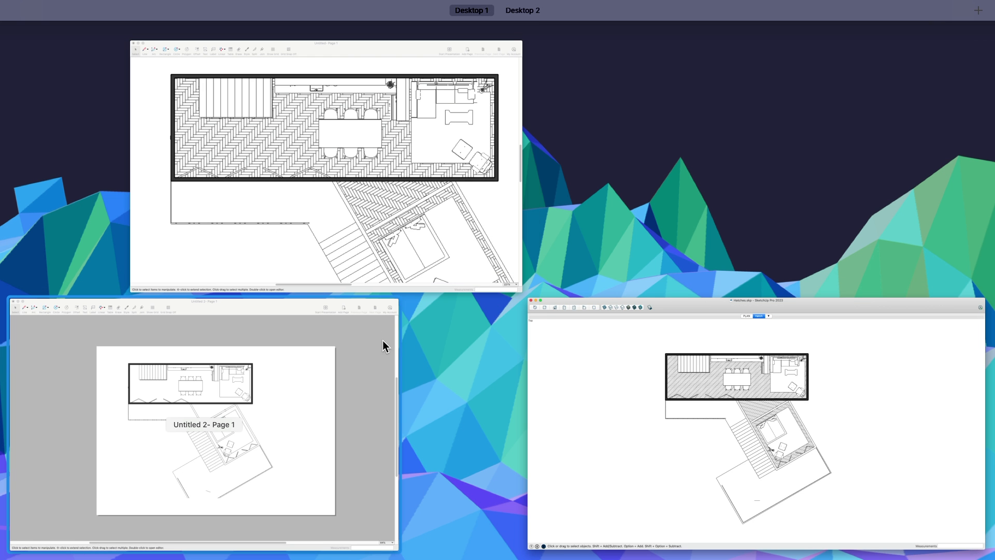
Step: Update the LayOut viewport's model reference and collapse the Pattern Fill and Shape Style panels
left_click(216, 425)
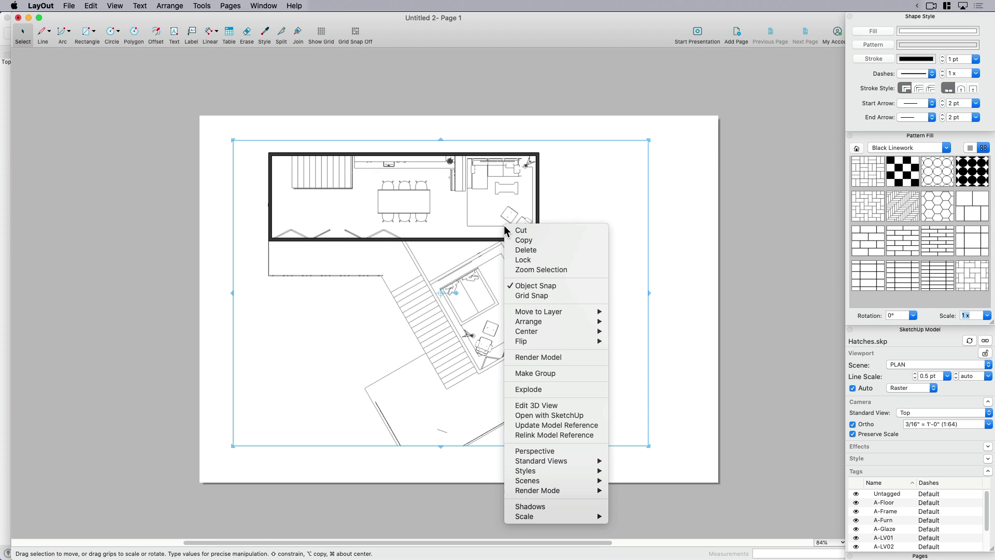
mouse_move(557, 426)
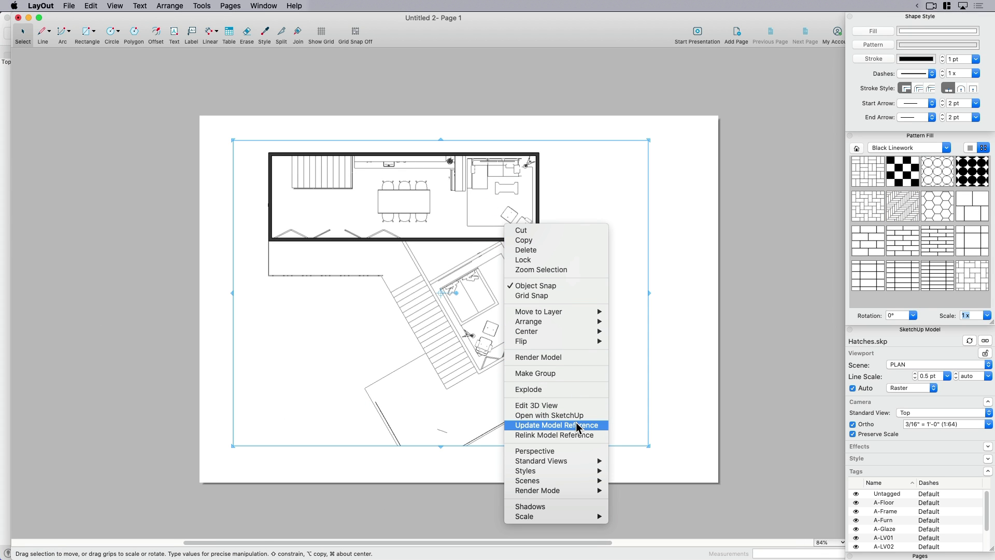
left_click(555, 424)
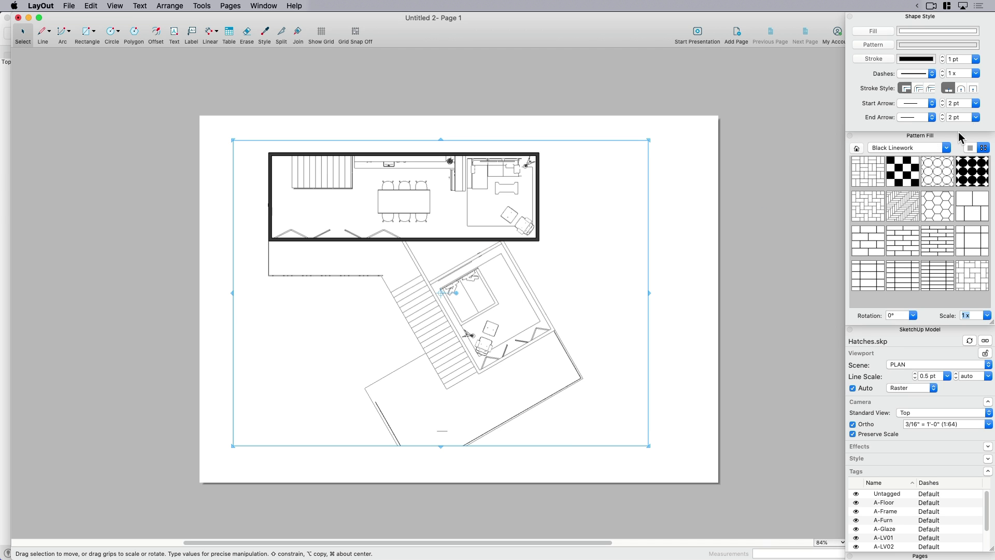
left_click(919, 135)
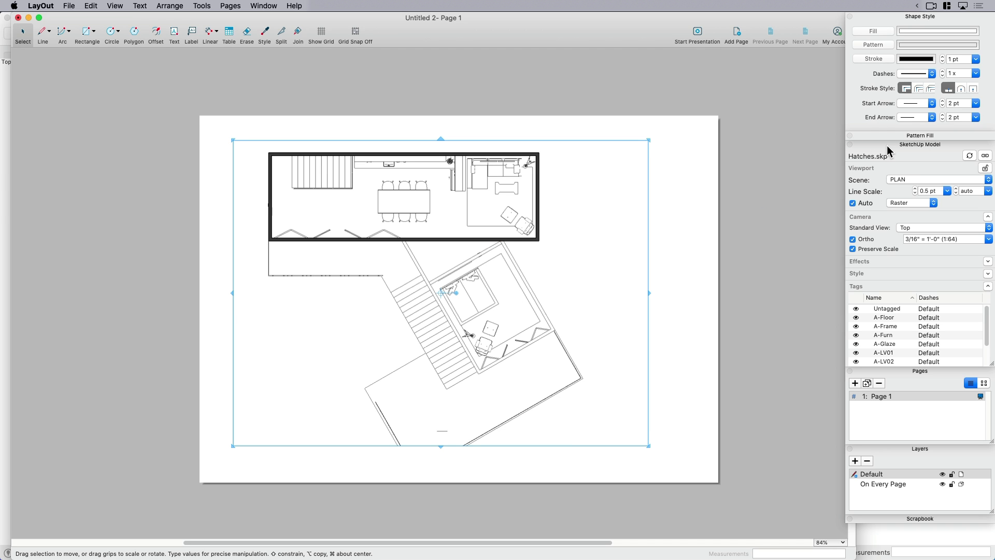
left_click(920, 16)
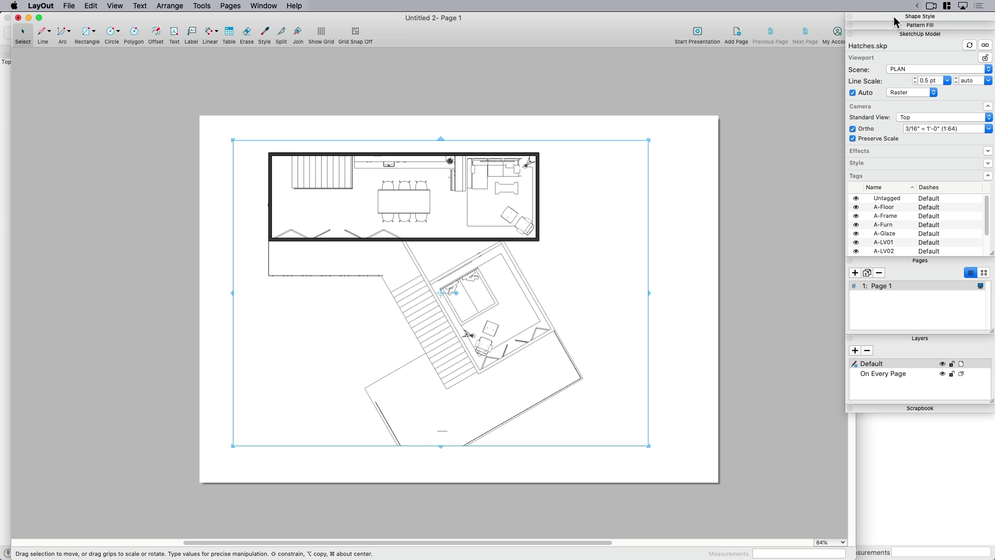
mouse_move(658, 328)
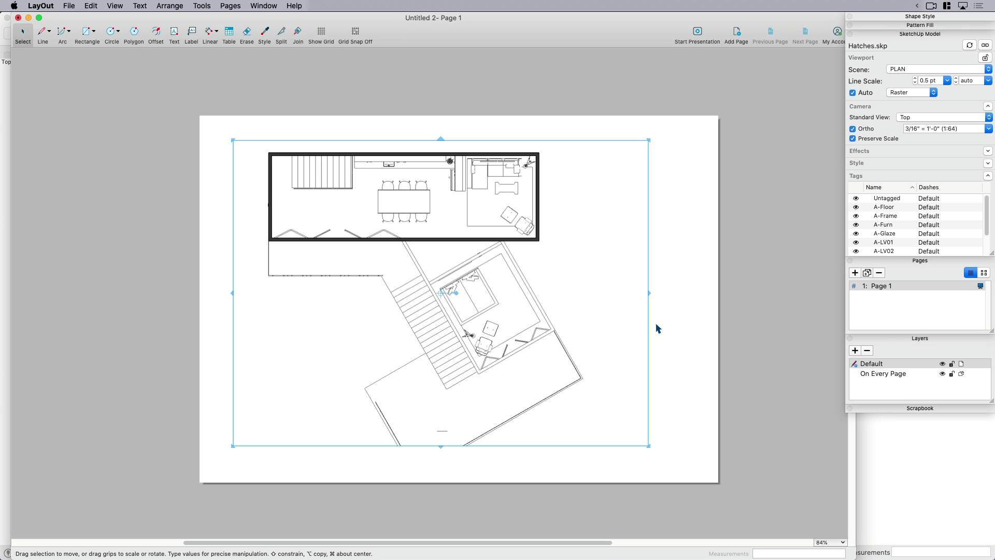
mouse_move(879, 184)
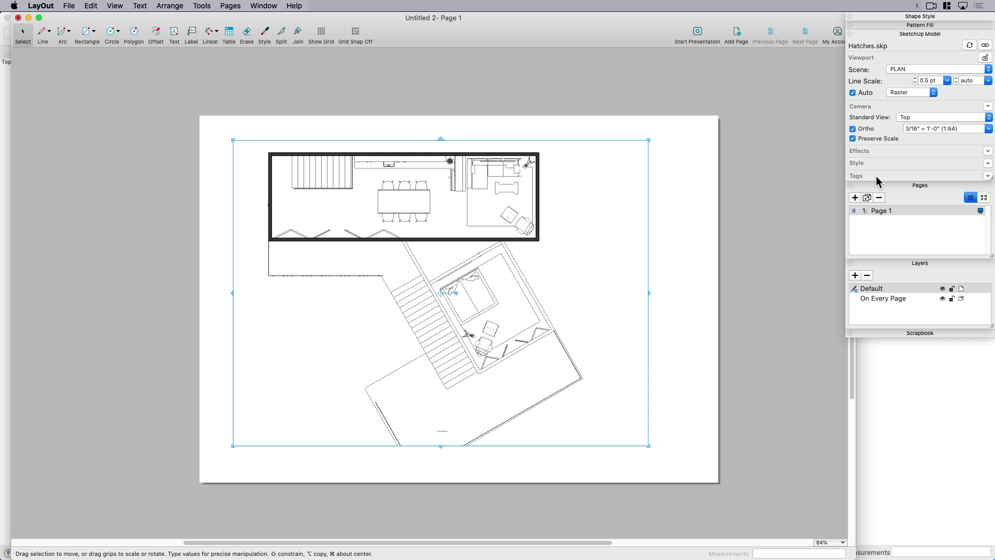
mouse_move(472, 231)
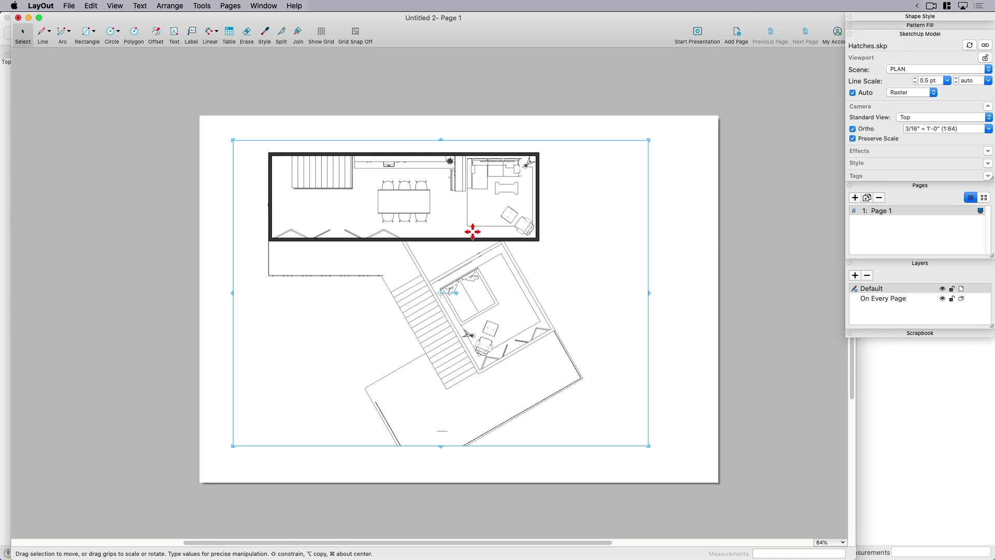
mouse_move(899, 74)
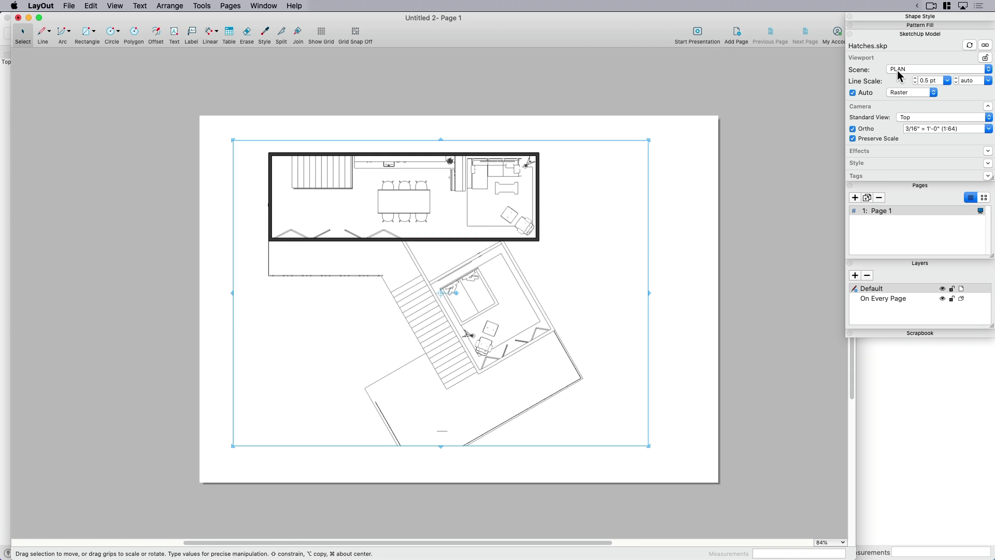
Step: Set the viewport scene to Hatch and zoom in on the herringbone floors
left_click(940, 68)
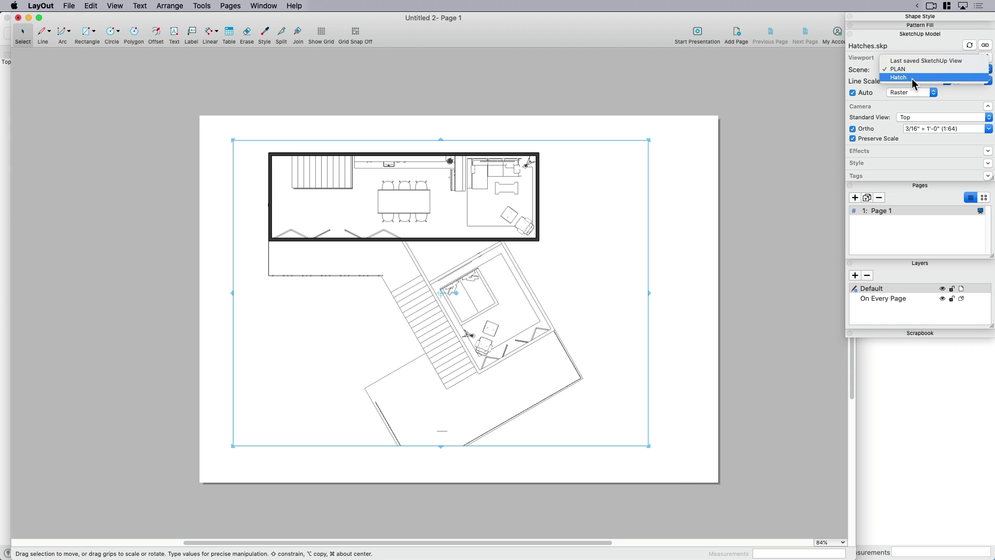
left_click(898, 76)
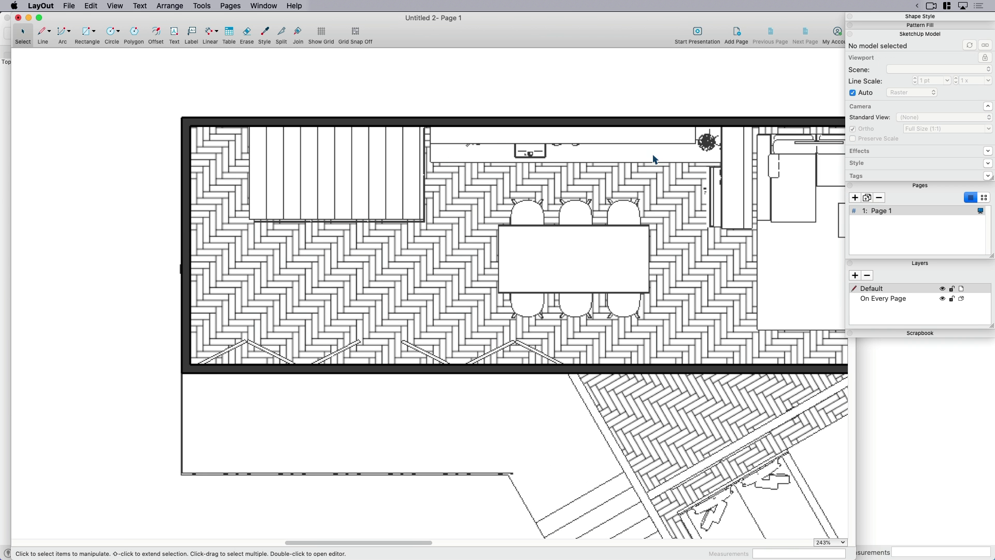
scroll("down", 3)
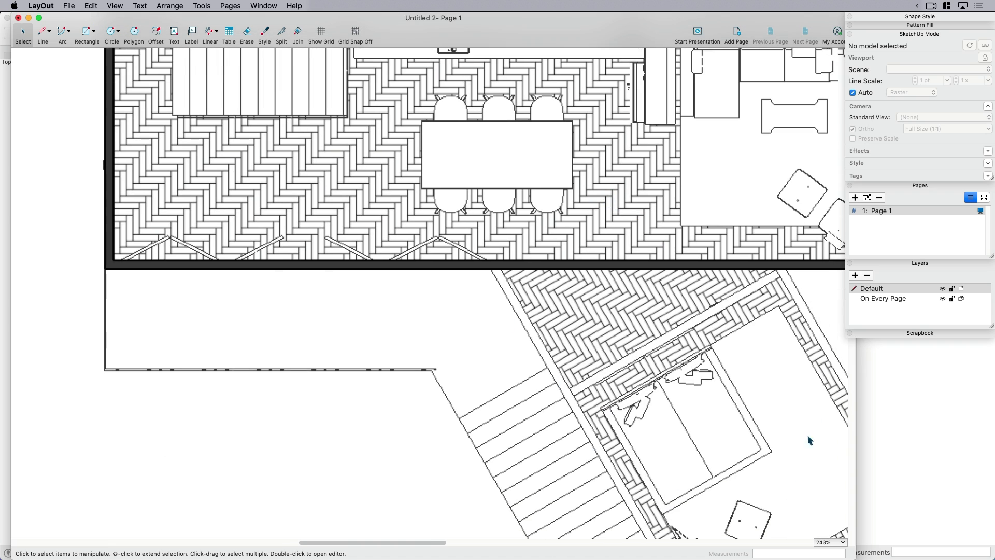
mouse_move(768, 271)
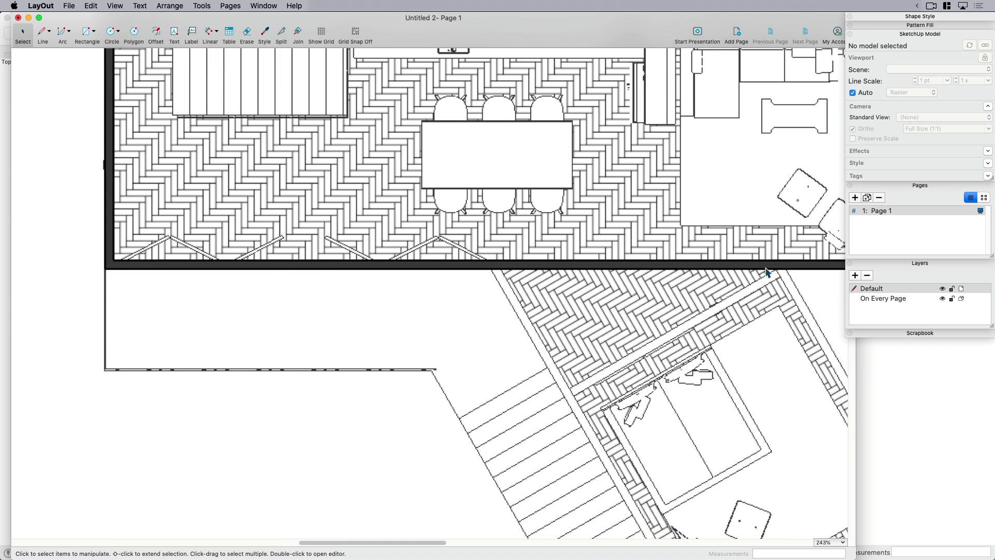
scroll("down", 3)
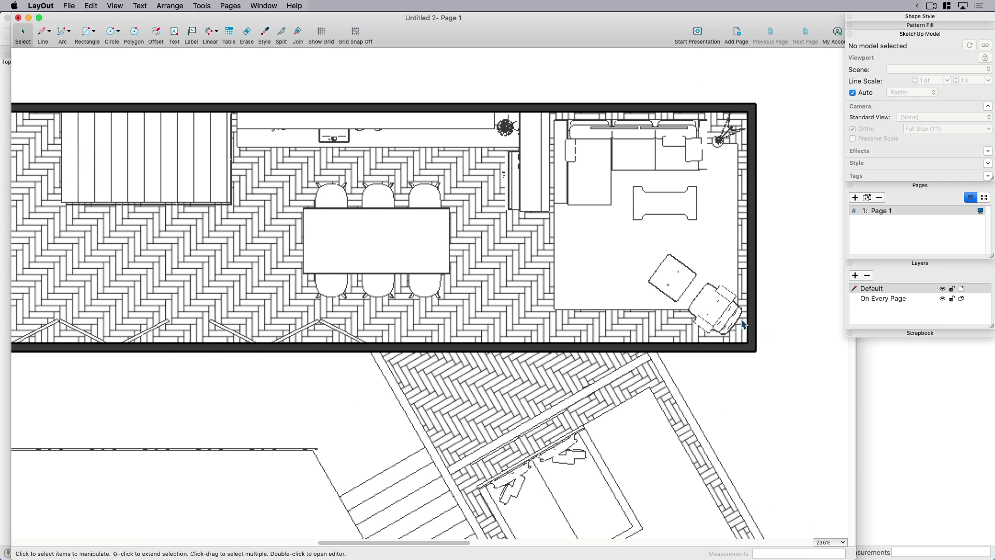
scroll("up", 3)
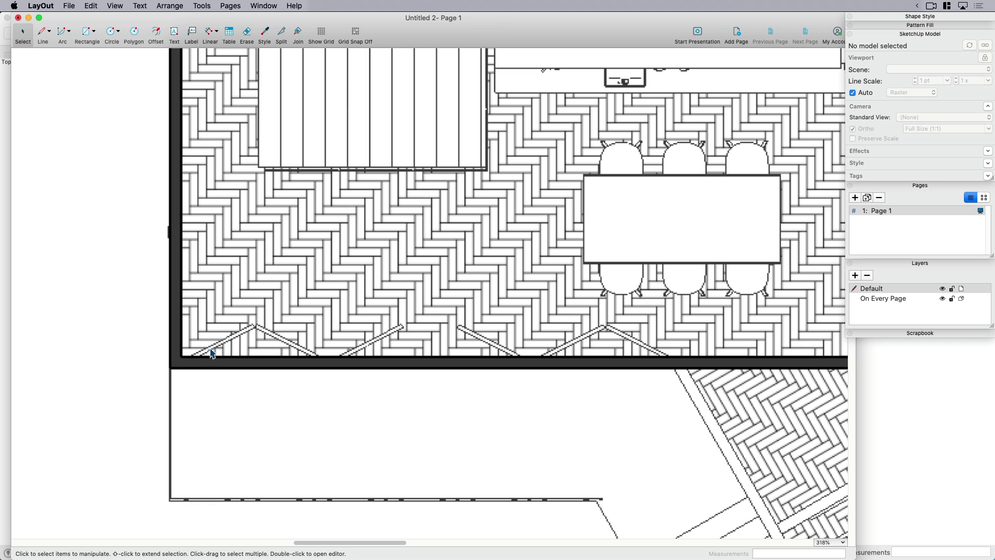
mouse_move(360, 337)
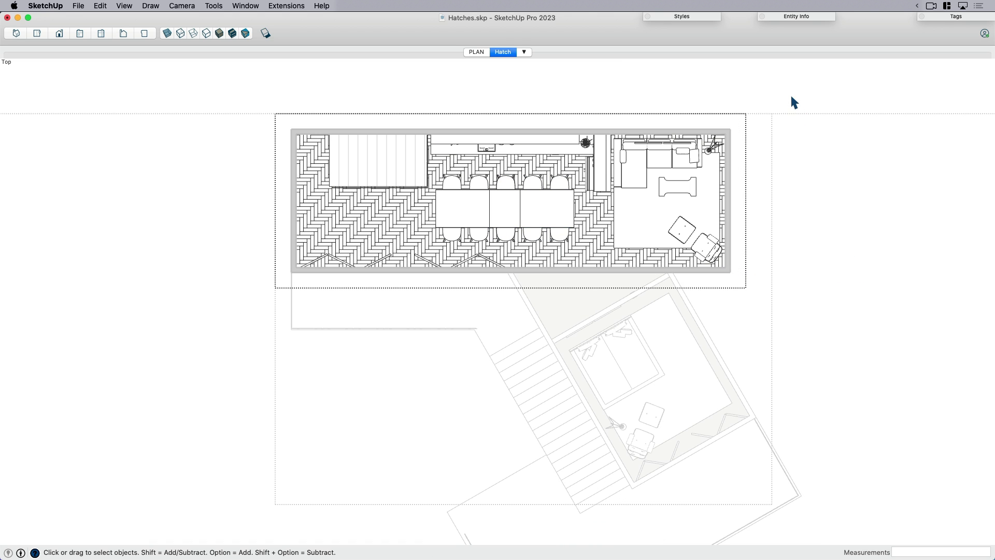
Step: Bring the LayOut page with the hatched floor plan back to the front
left_click(502, 52)
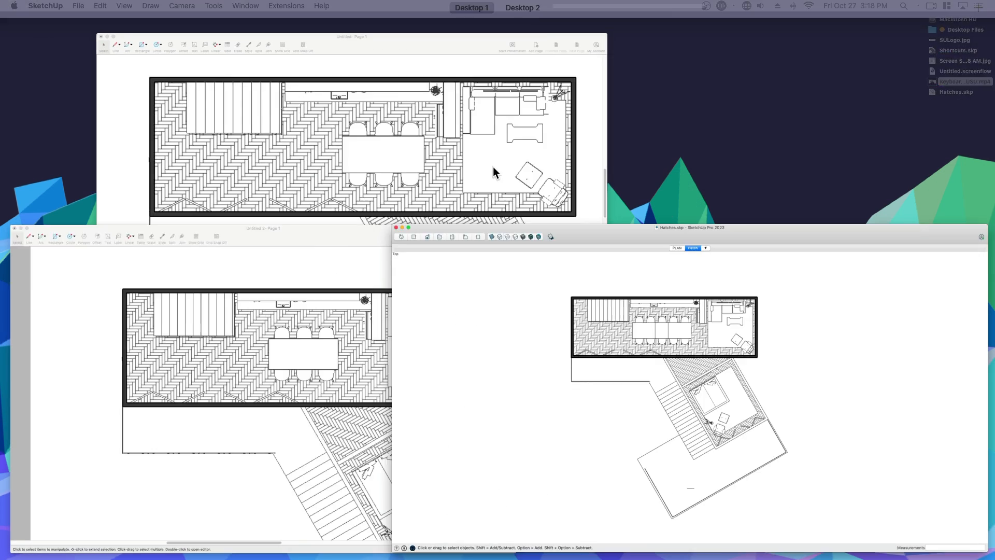
right_click(514, 257)
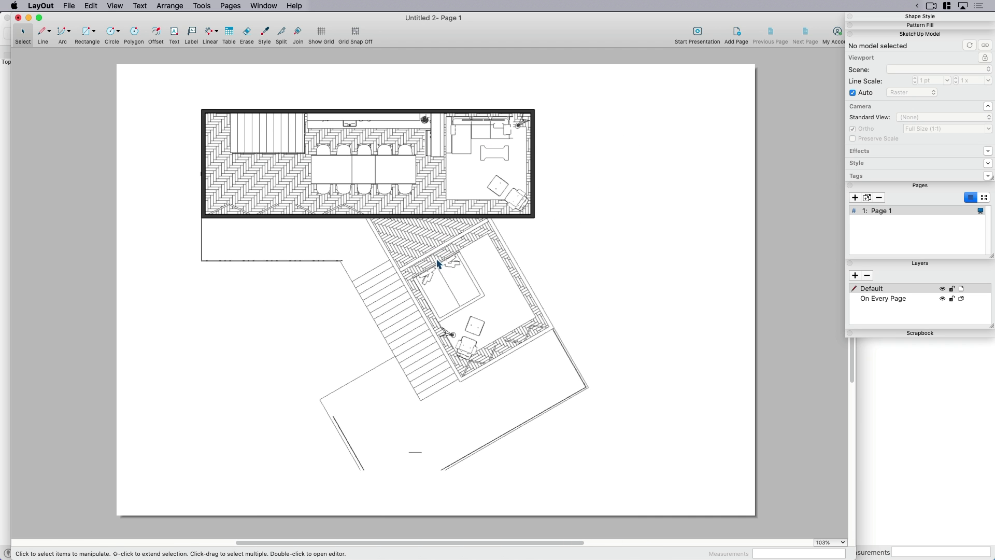
mouse_move(507, 300)
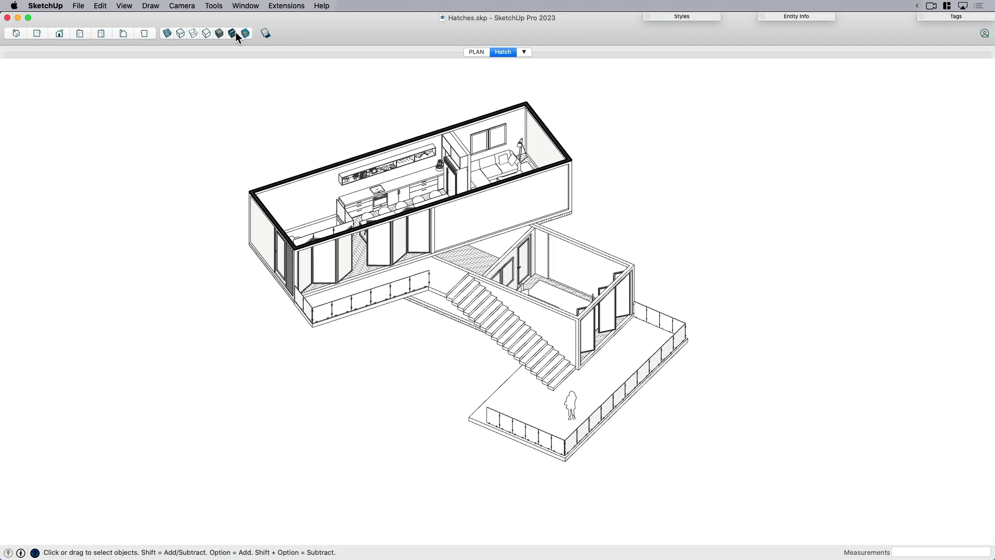
Step: Open the Tags list showing the floor, wall and roof tags
left_click(956, 16)
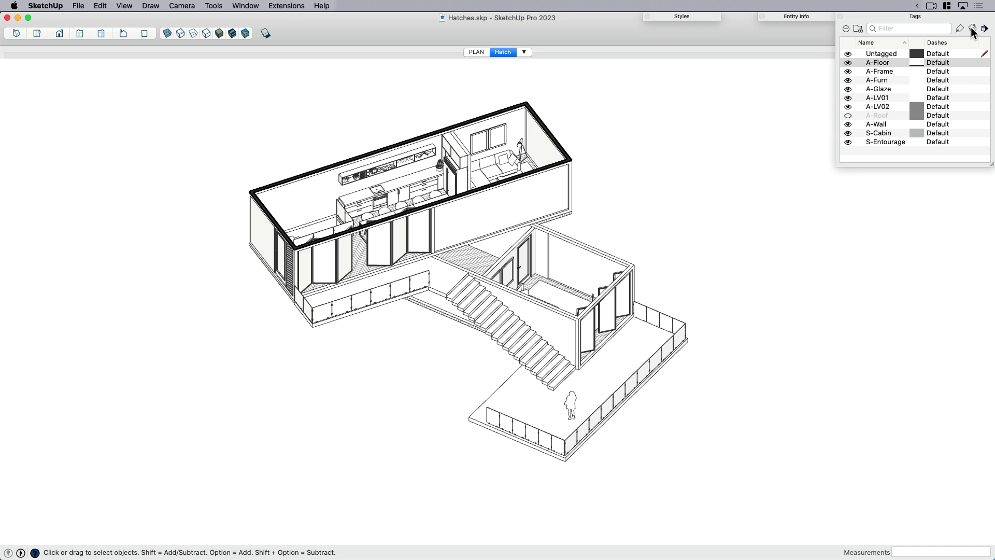